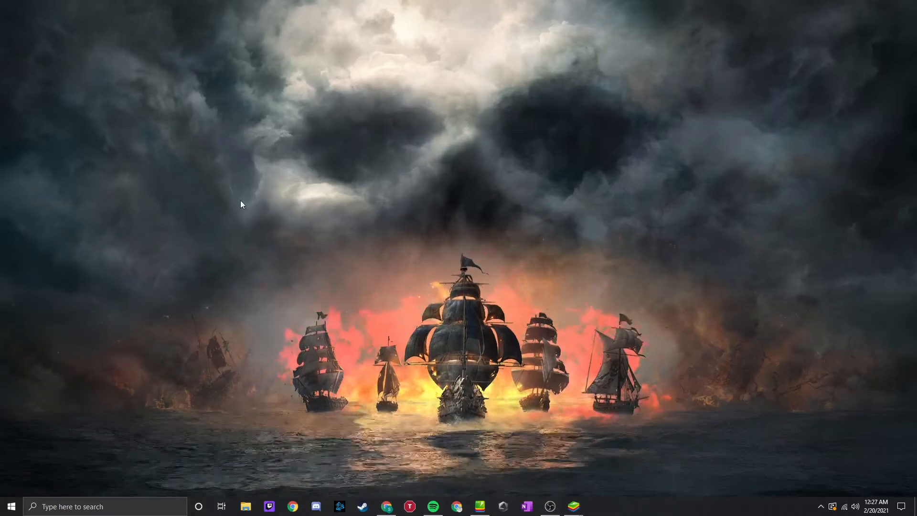
mouse_move(417, 87)
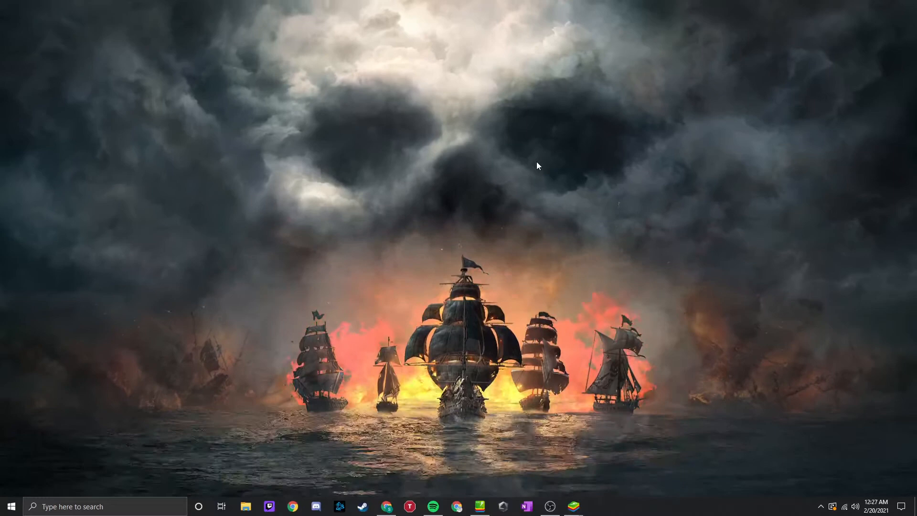
mouse_move(458, 211)
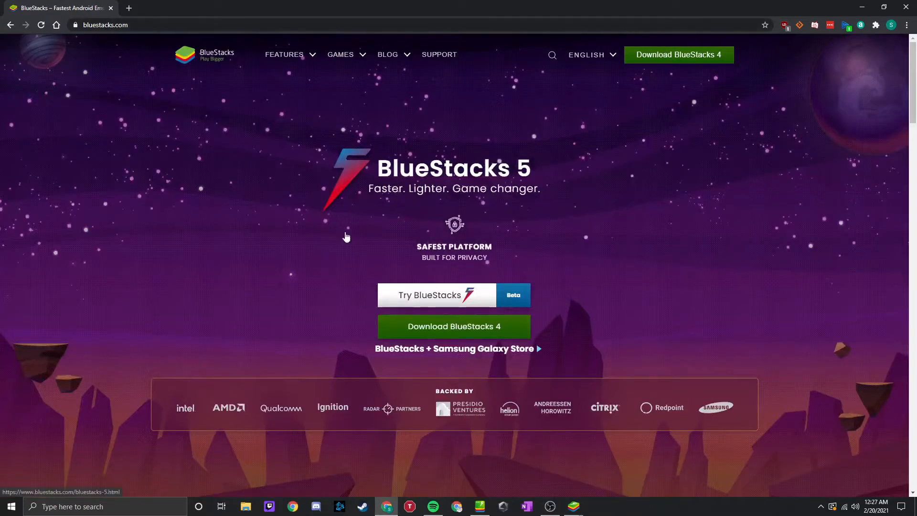
mouse_move(371, 270)
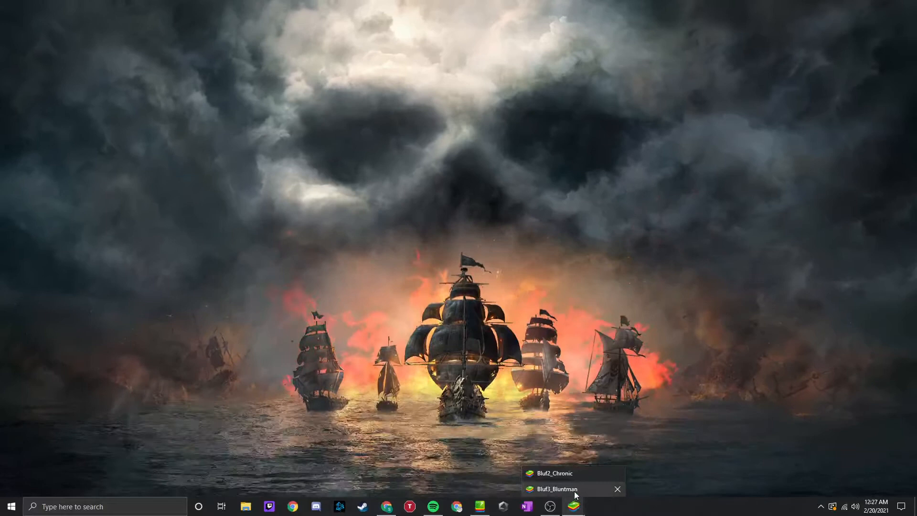
Bring up the Bluf3_Bluntman emulator window from the taskbar preview
left_click(556, 490)
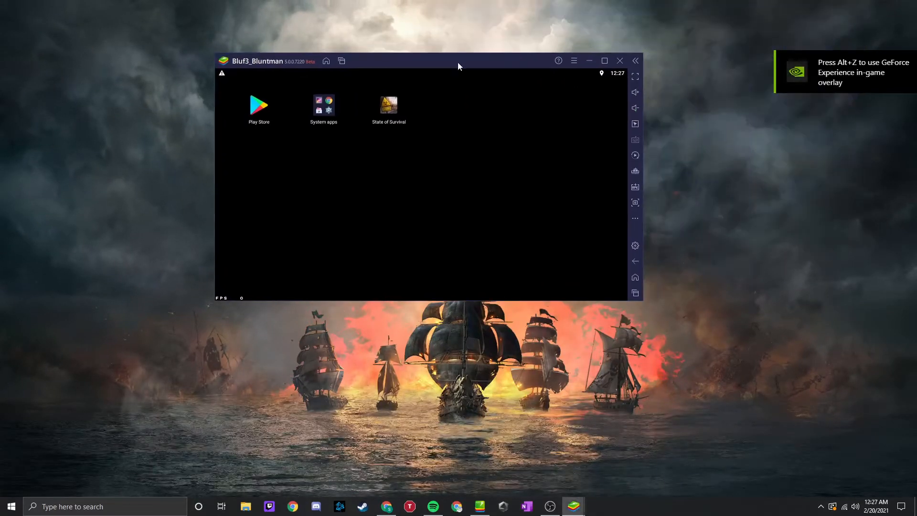
mouse_move(349, 118)
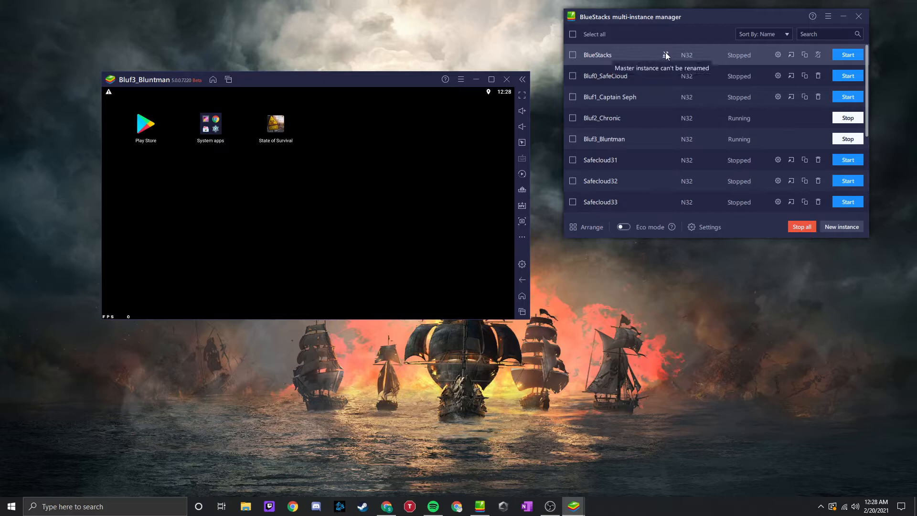
mouse_move(677, 23)
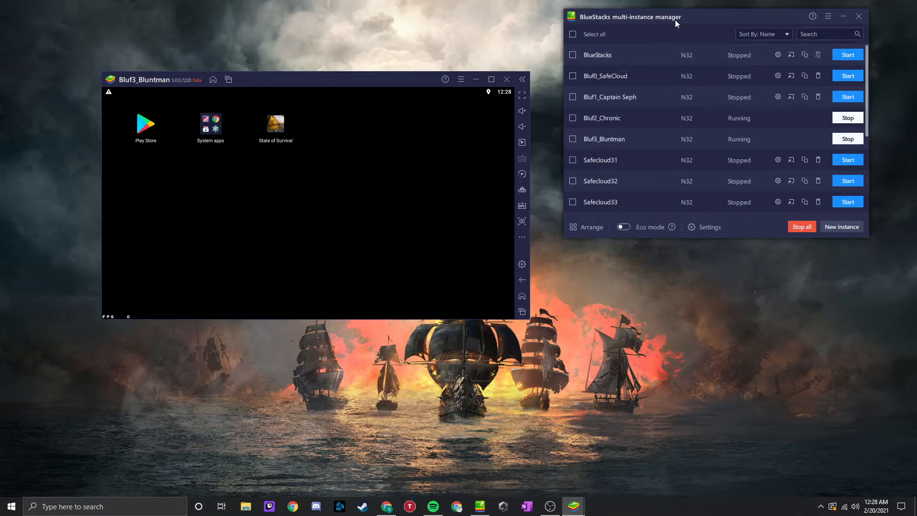
Position the multi-instance manager beside the Bluf3_Bluntman emulator window
left_click_drag(676, 17, 688, 81)
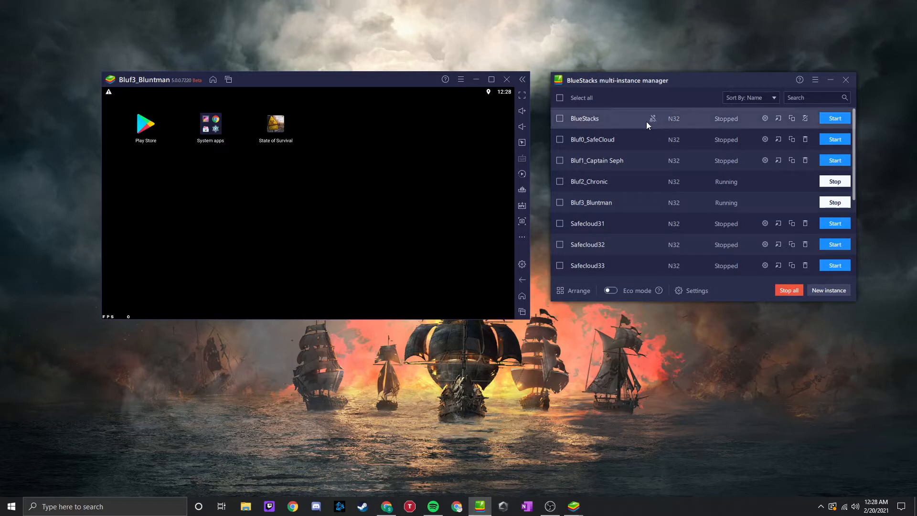
mouse_move(765, 118)
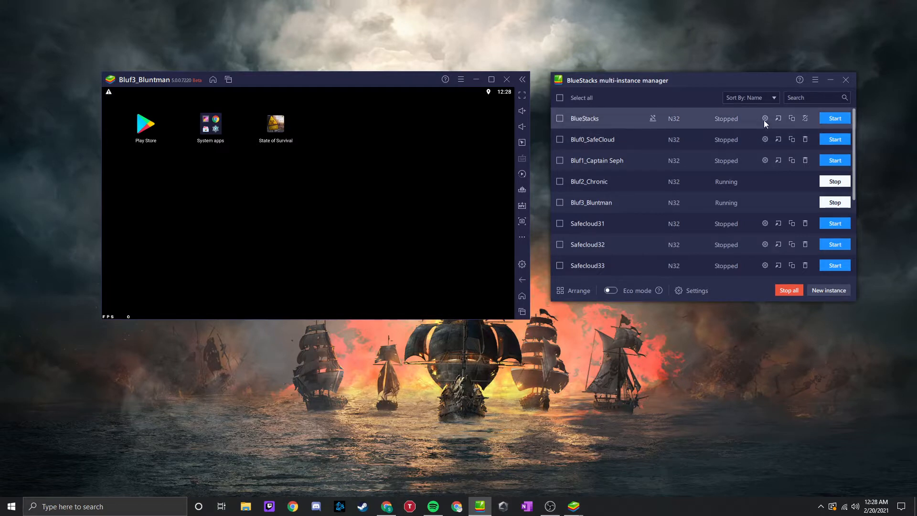
left_click(765, 118)
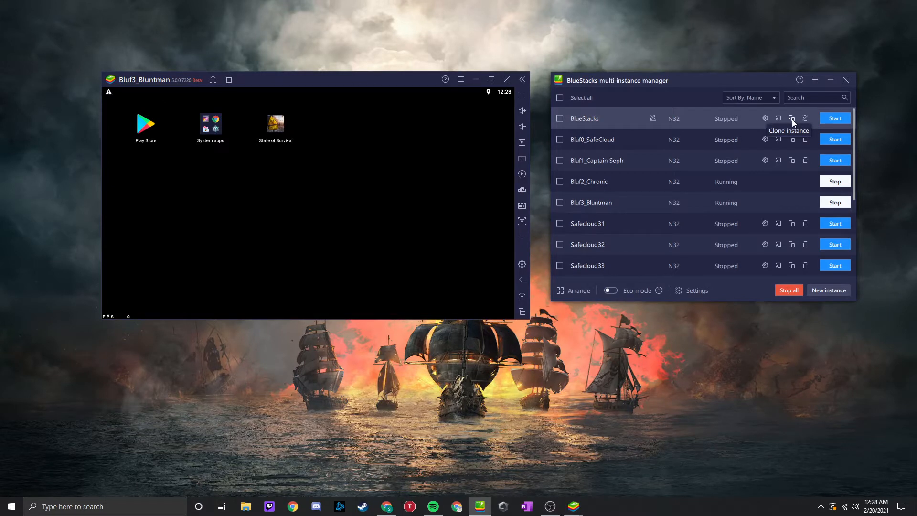
mouse_move(766, 123)
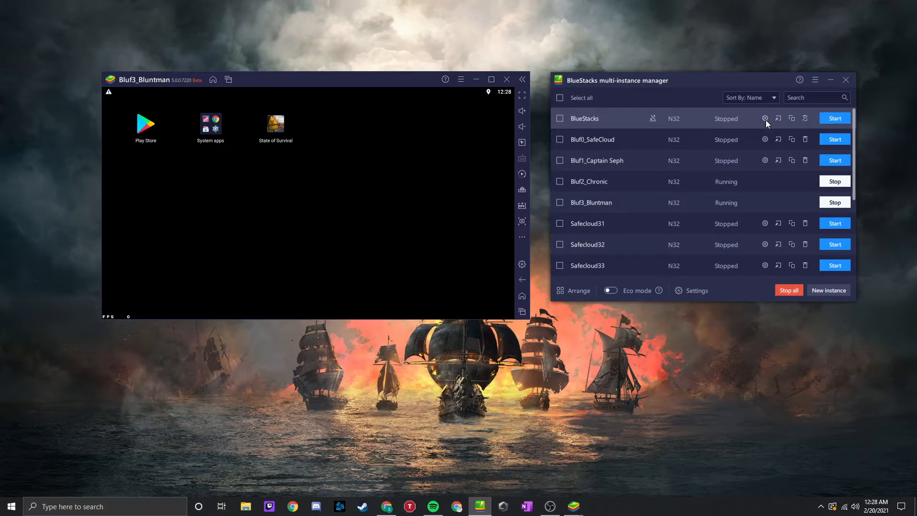
Review the BlueStacks instance's Performance, Display and Graphics settings pages, ending on CPU/memory/frame rate
left_click(766, 118)
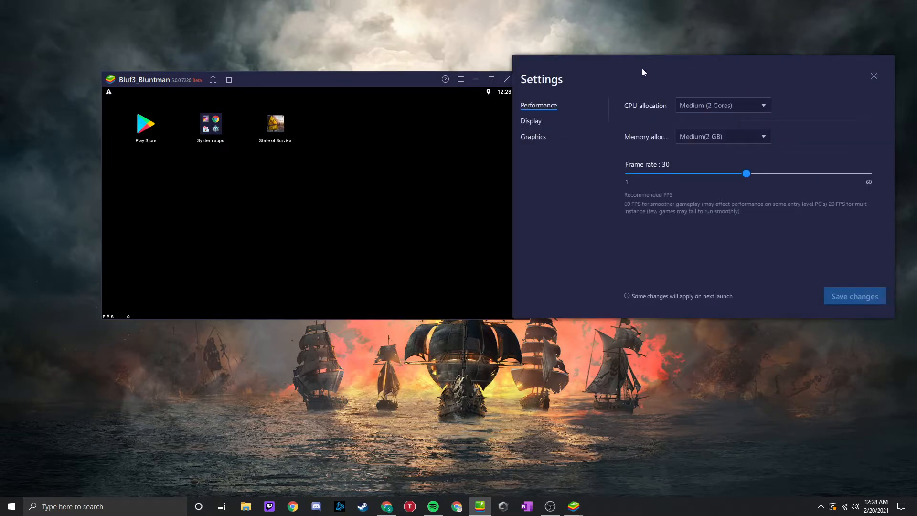
mouse_move(540, 126)
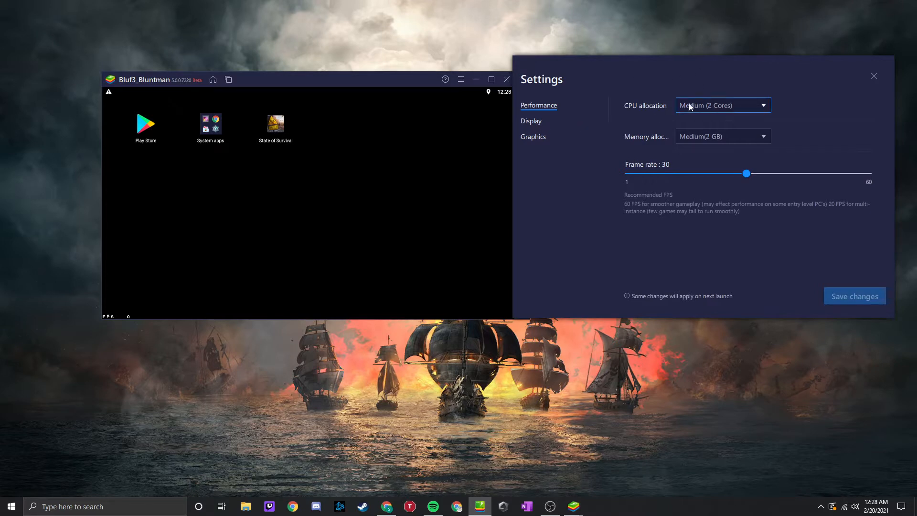
mouse_move(537, 124)
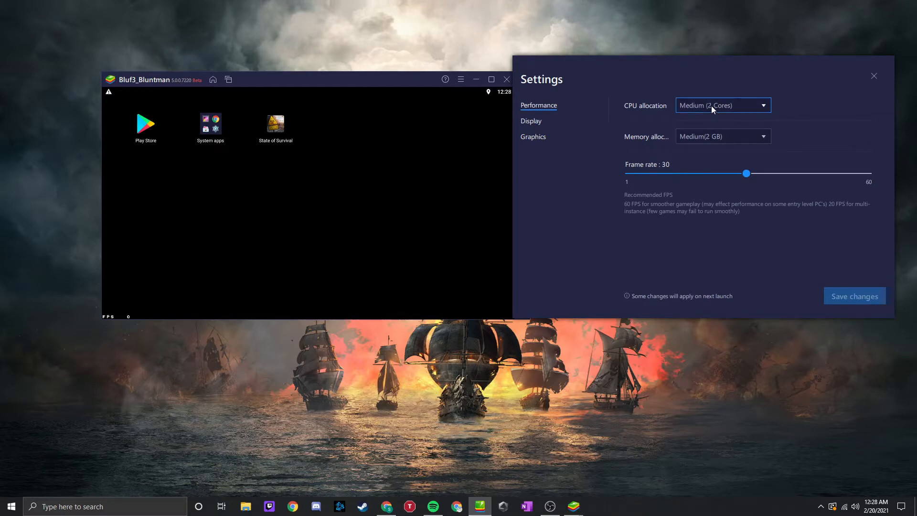
mouse_move(719, 117)
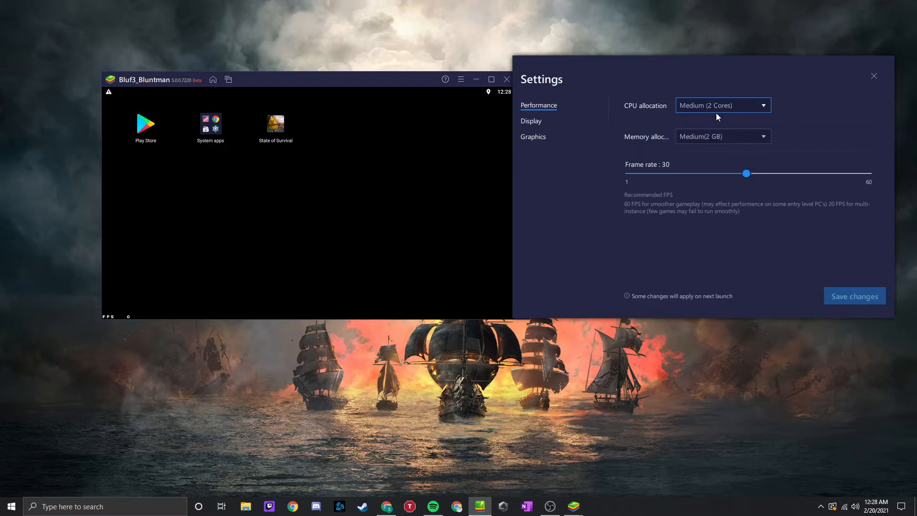
left_click(531, 121)
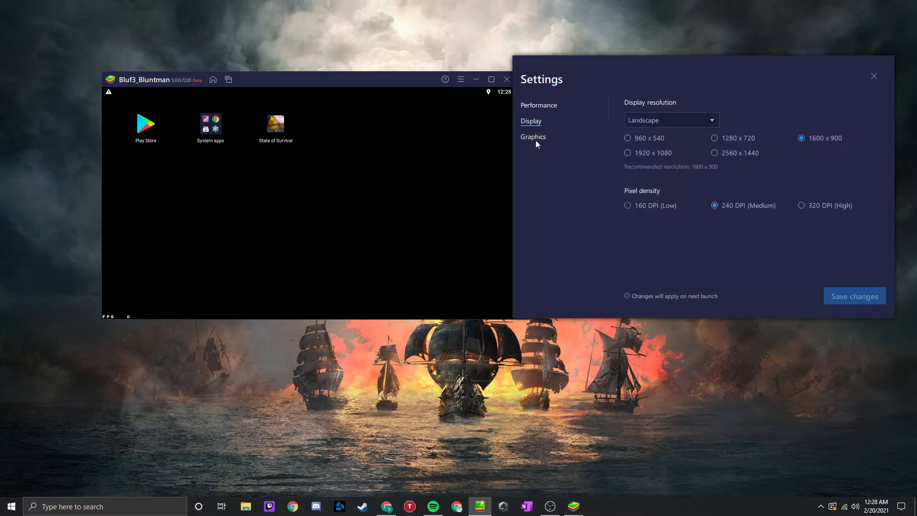
mouse_move(725, 171)
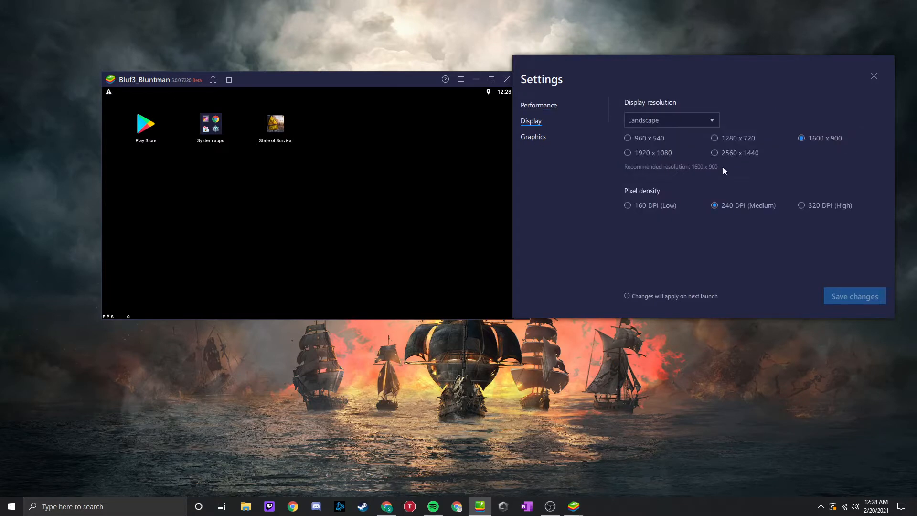
mouse_move(540, 140)
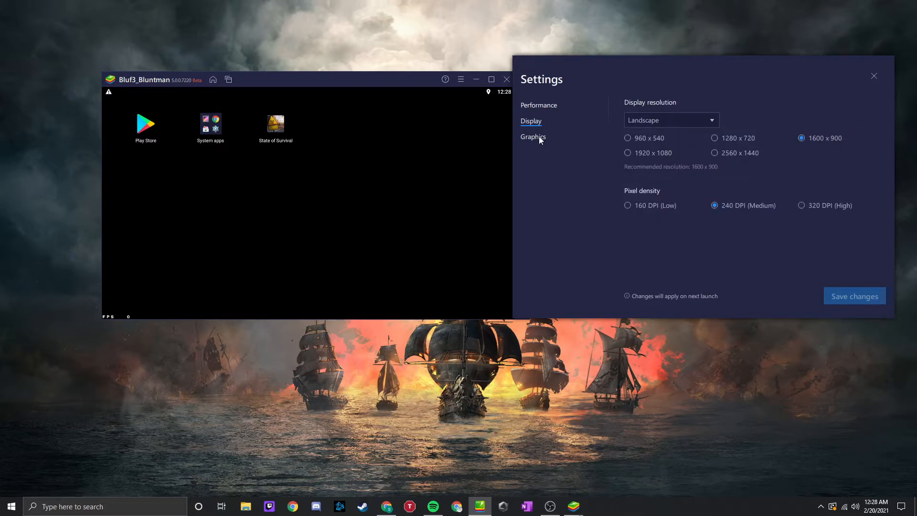
left_click(534, 138)
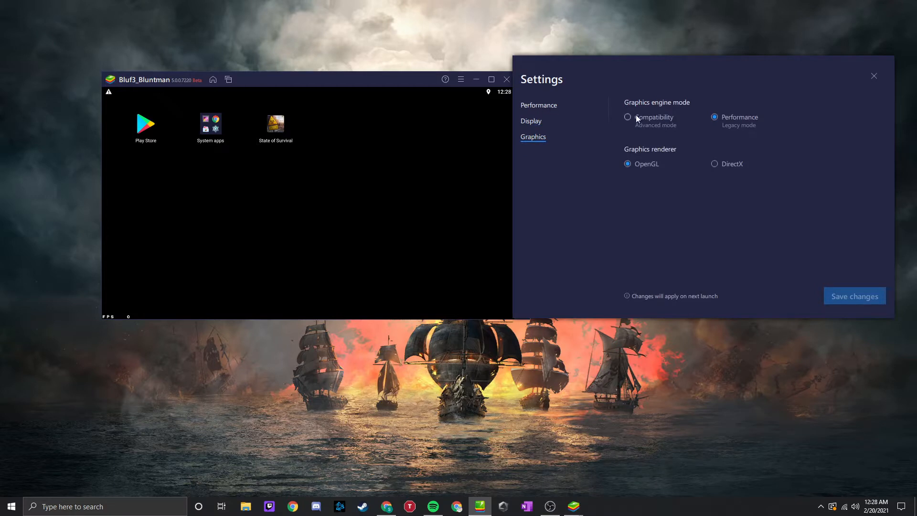
mouse_move(611, 122)
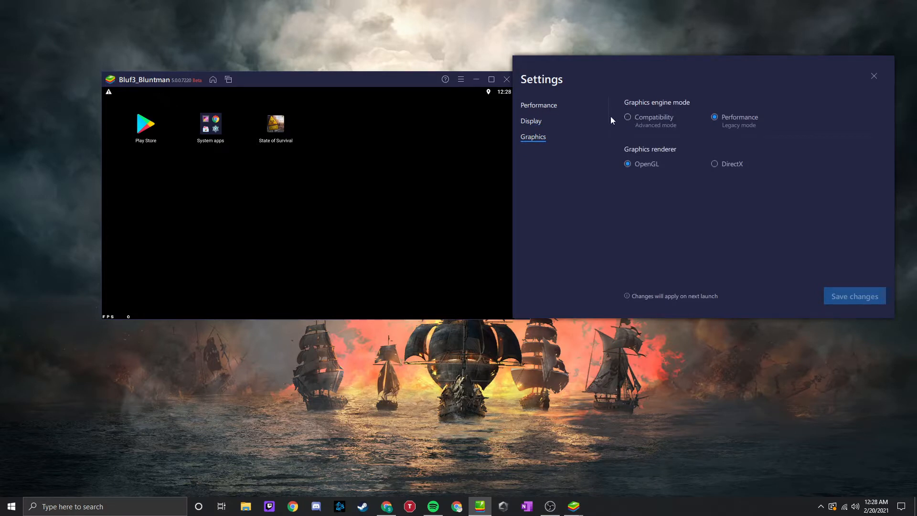
left_click(539, 105)
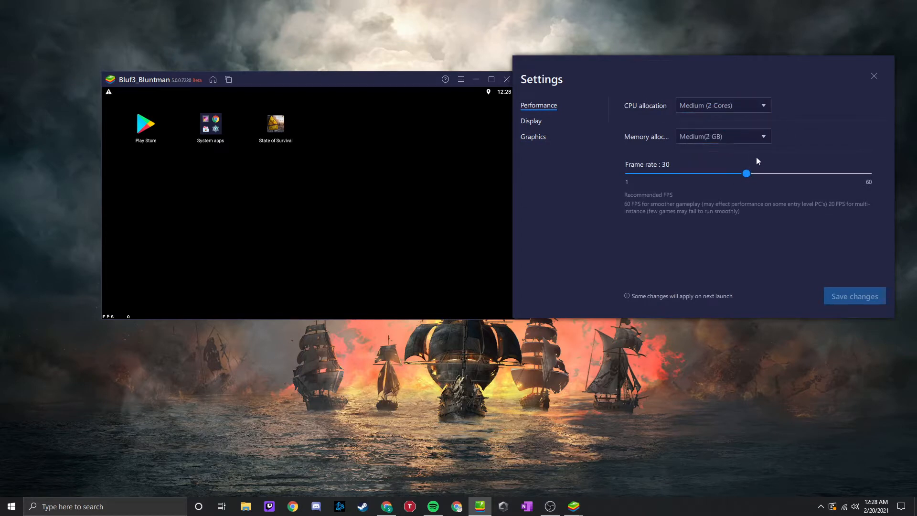
mouse_move(875, 80)
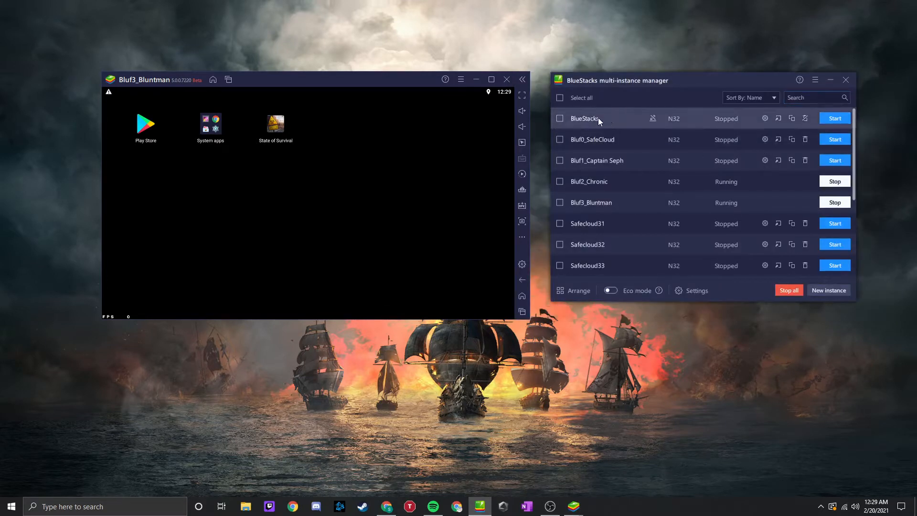
mouse_move(745, 134)
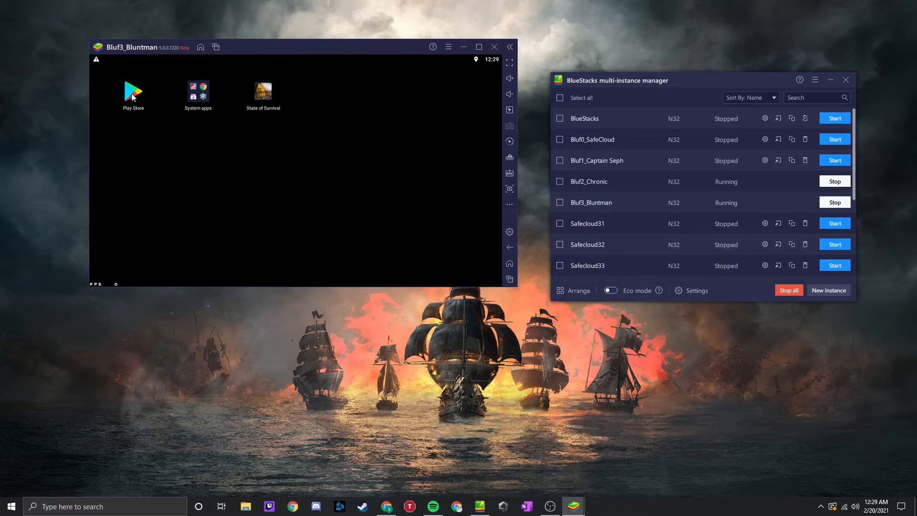
mouse_move(128, 97)
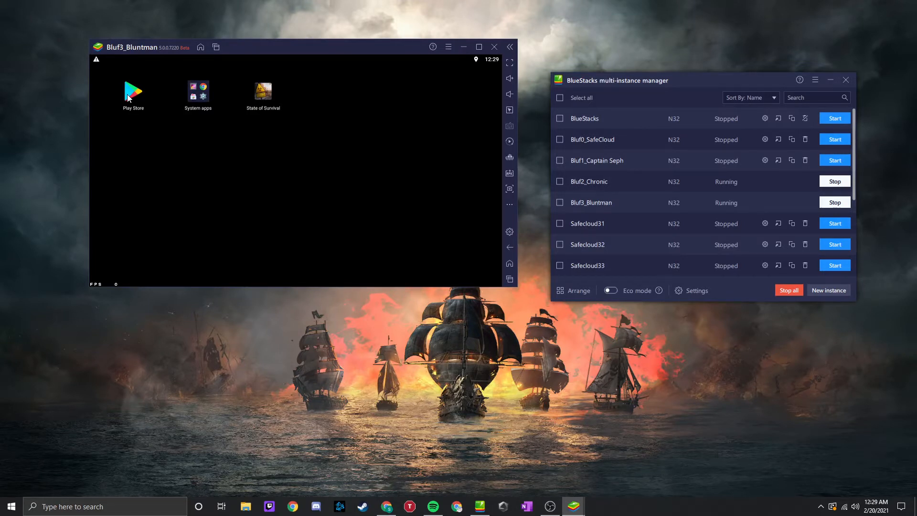
mouse_move(278, 99)
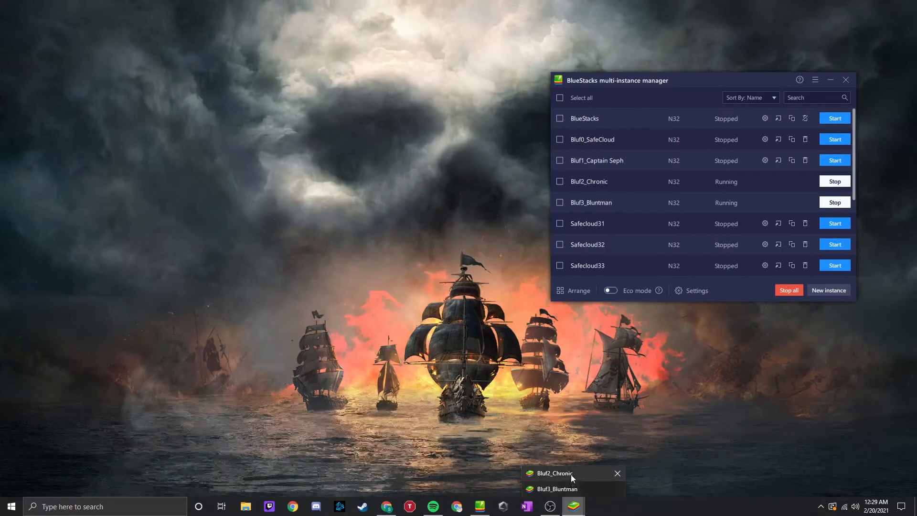
Switch to Bluf2_Chronic full screen and bring up the Hero Precinct's ring menu
left_click(555, 473)
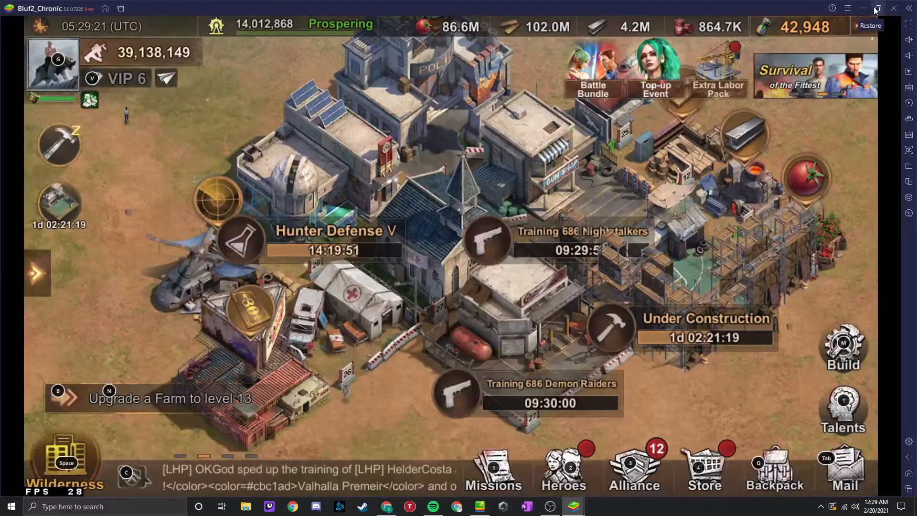
left_click(871, 8)
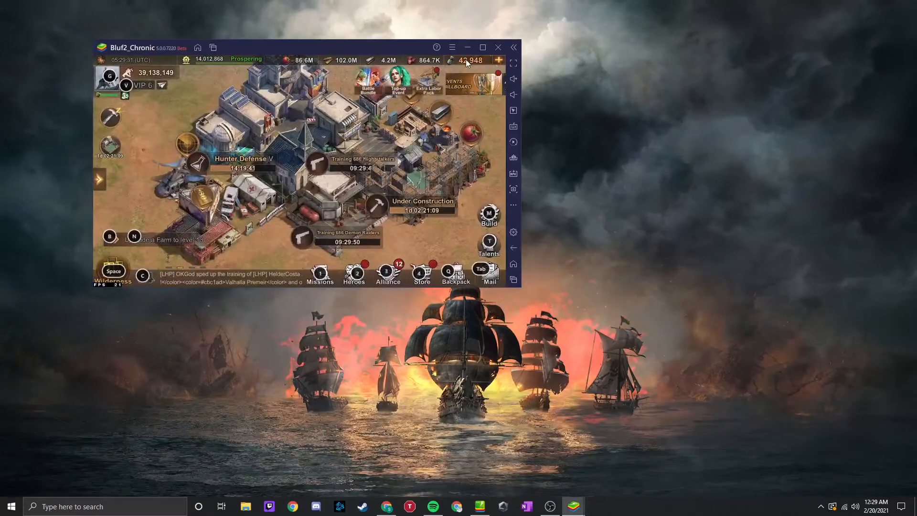
left_click(485, 48)
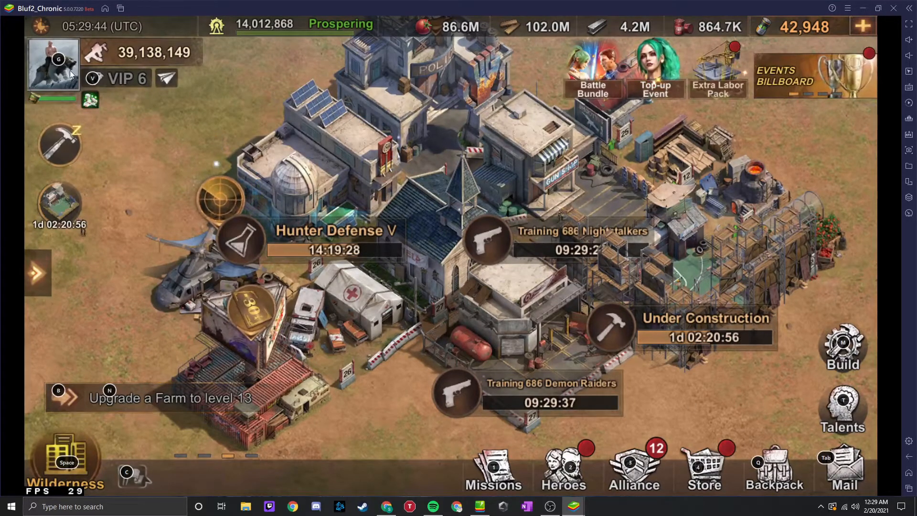
mouse_move(373, 191)
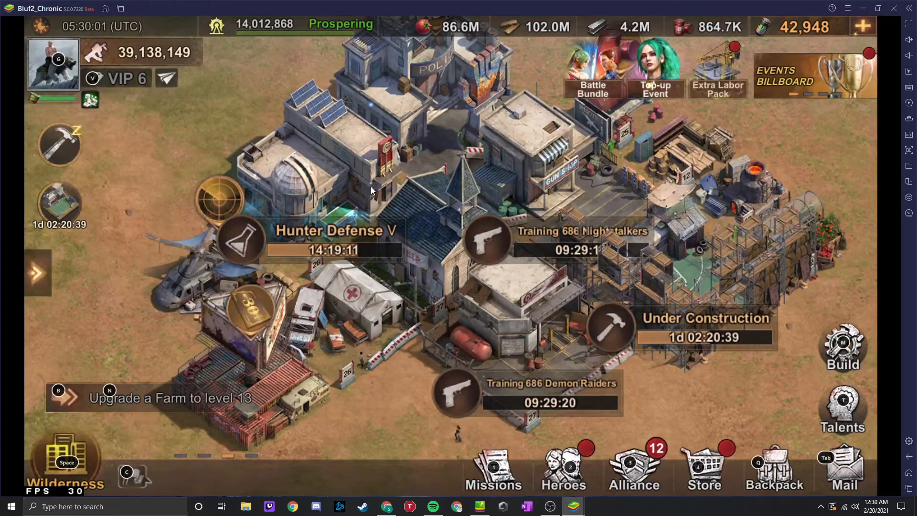
mouse_move(443, 211)
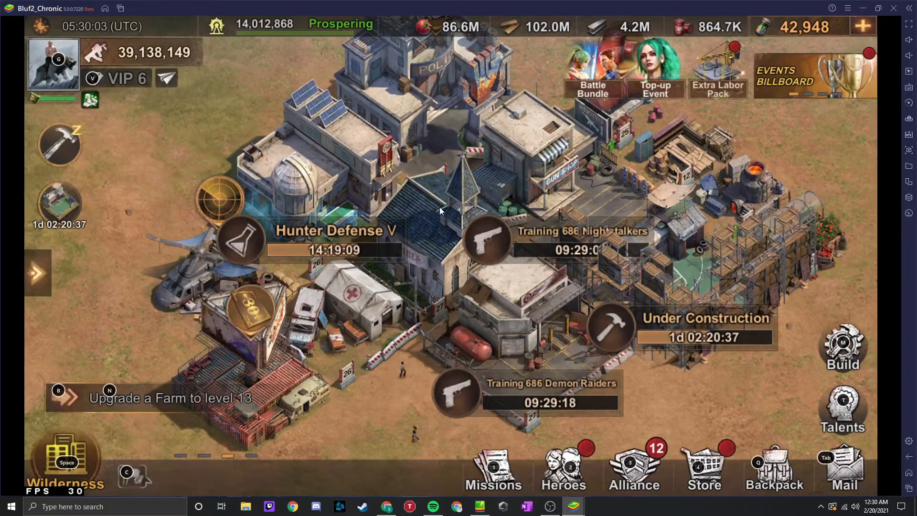
mouse_move(477, 167)
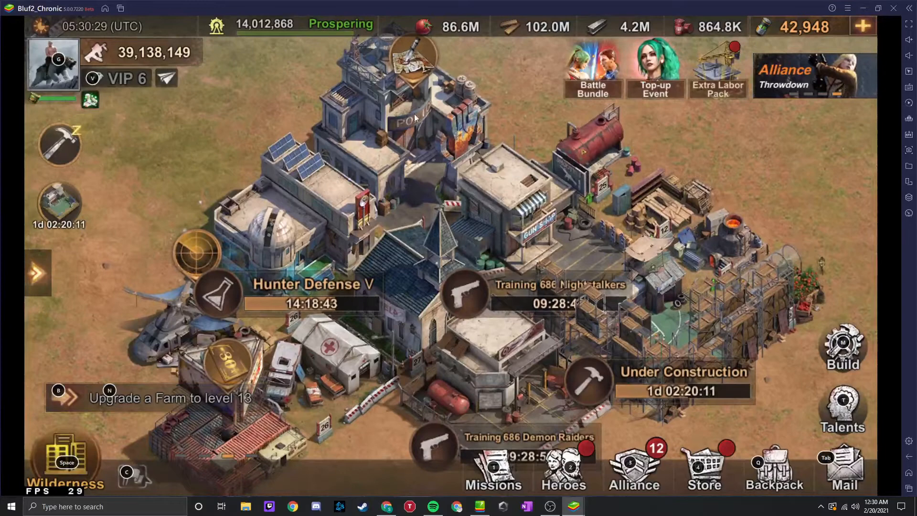
left_click(417, 124)
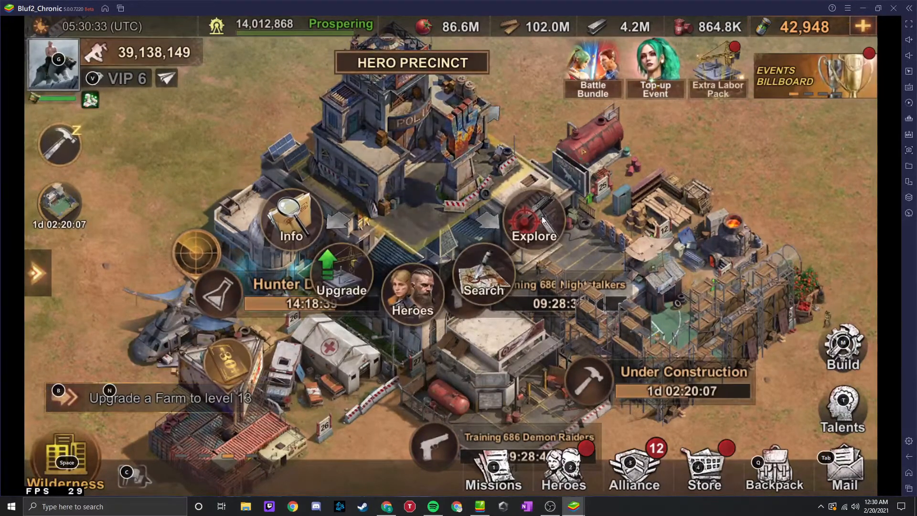
Enter the Explorer Trail via Explore on the Hero Precinct menu
left_click(530, 222)
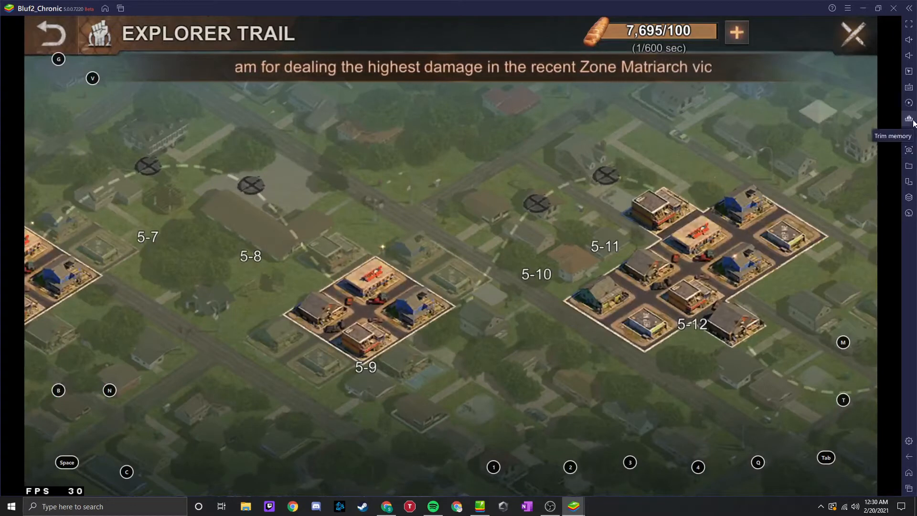
mouse_move(909, 102)
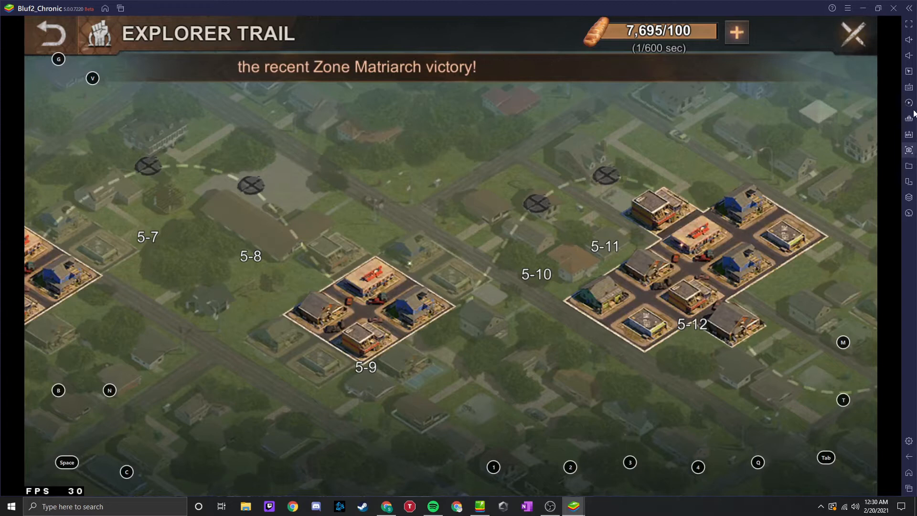
mouse_move(909, 103)
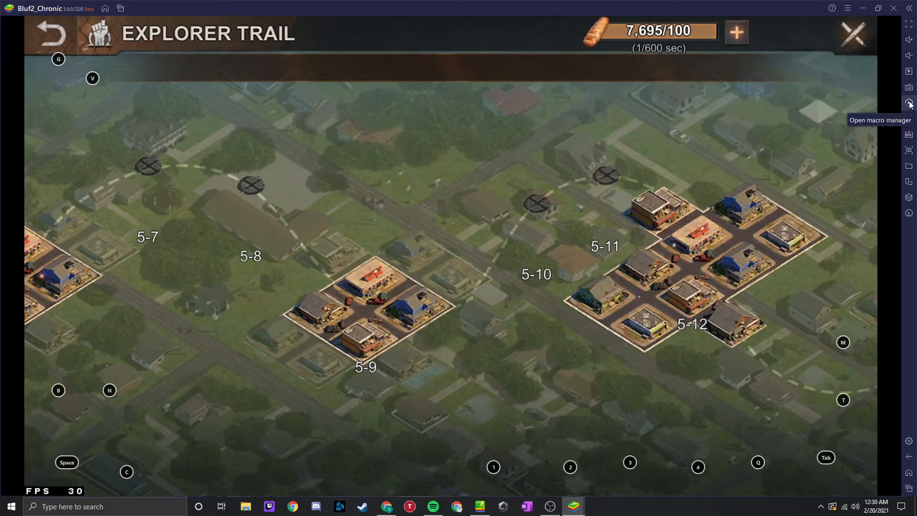
left_click(910, 103)
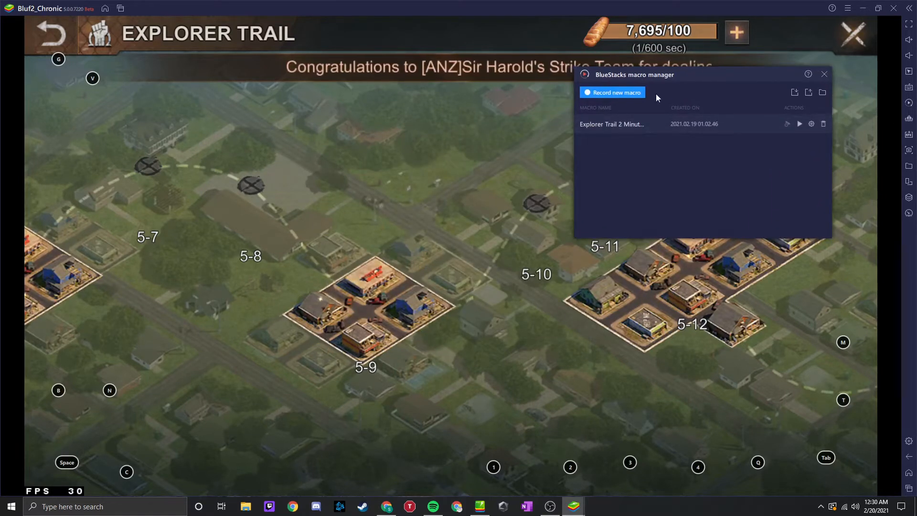
left_click_drag(634, 74, 490, 94)
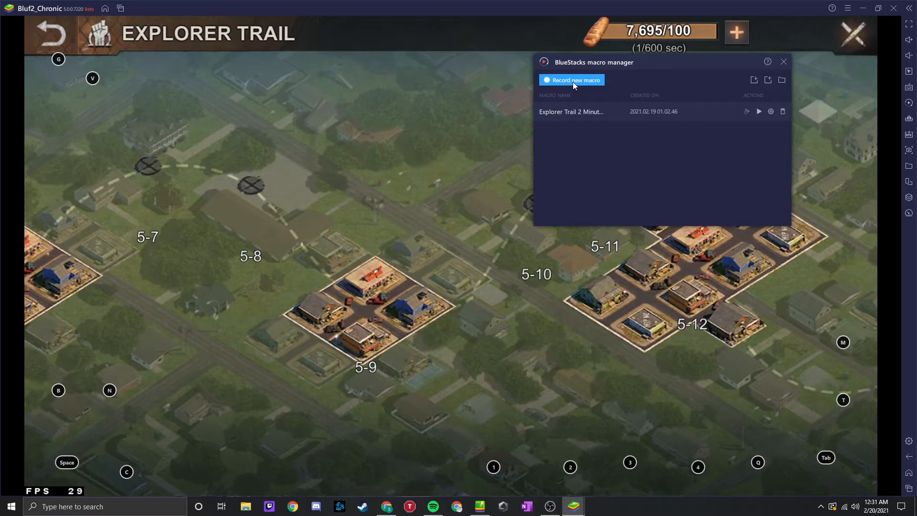
mouse_move(568, 90)
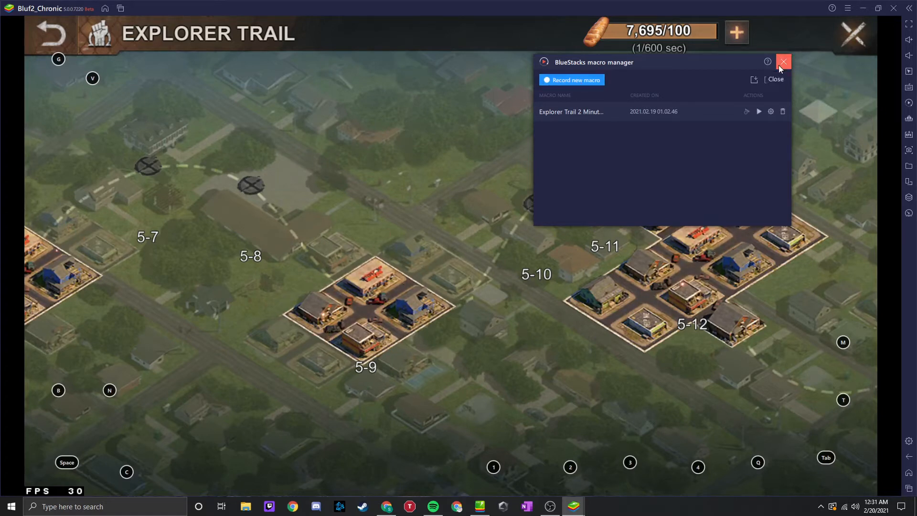
left_click(784, 61)
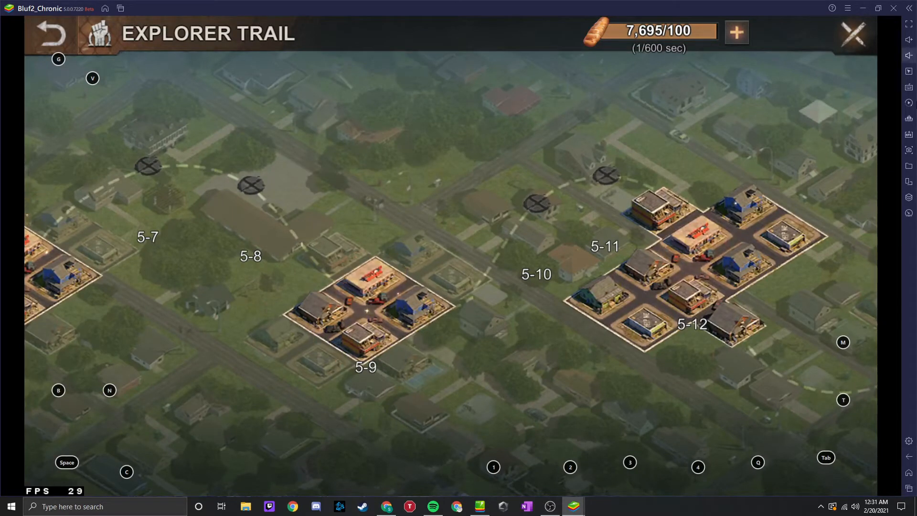
mouse_move(909, 103)
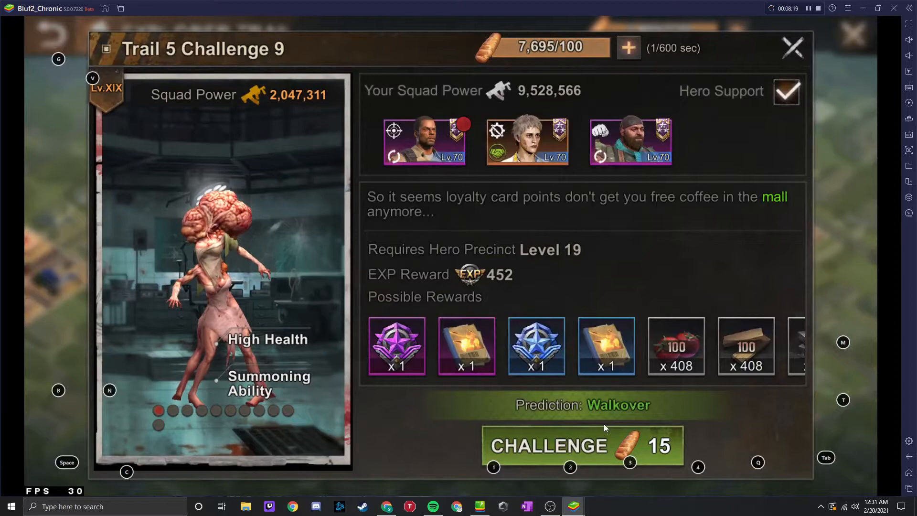
Launch the Trail 5 Challenge 9 battle while the macro records
left_click(580, 445)
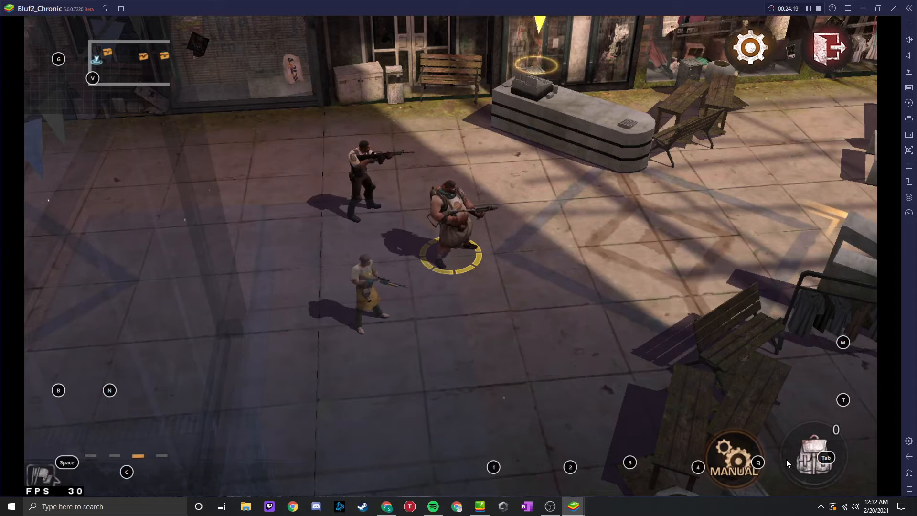
mouse_move(811, 8)
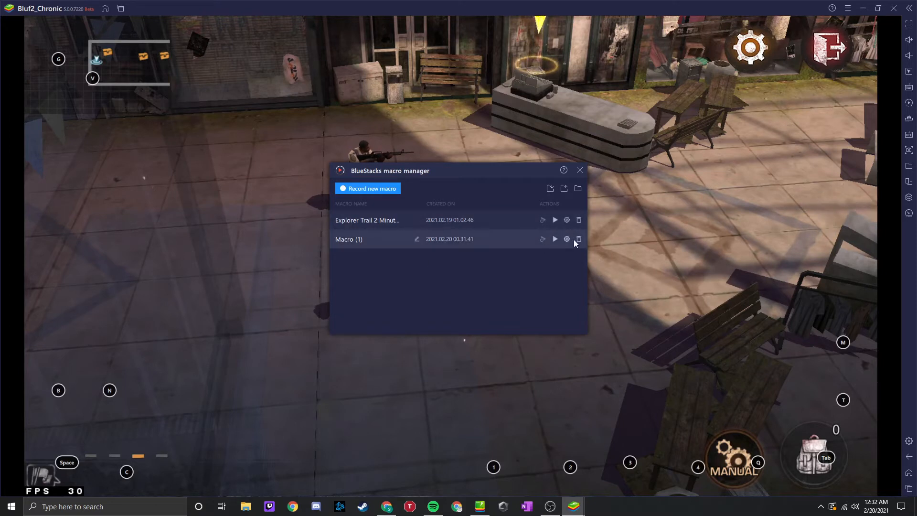
Delete the unwanted Macro (1) recording and switch the 5-9 battle to AUTO play
left_click(580, 239)
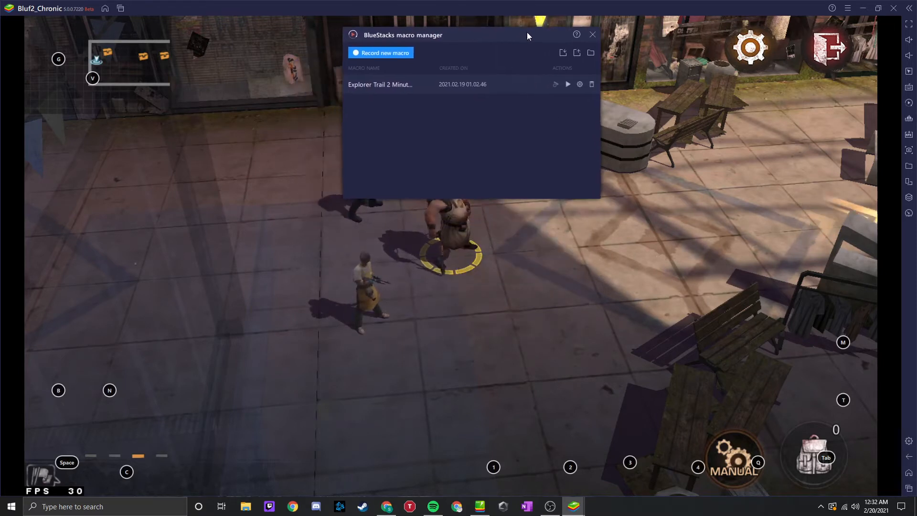
left_click(593, 34)
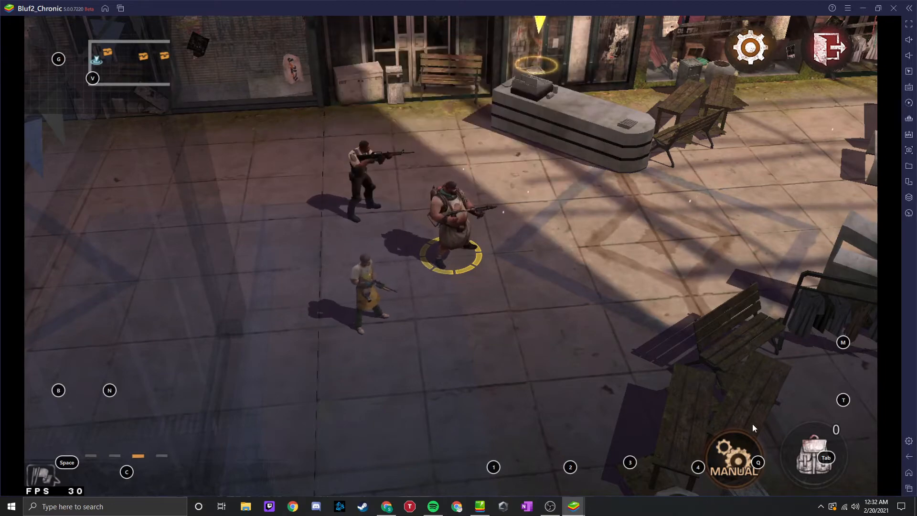
left_click(736, 467)
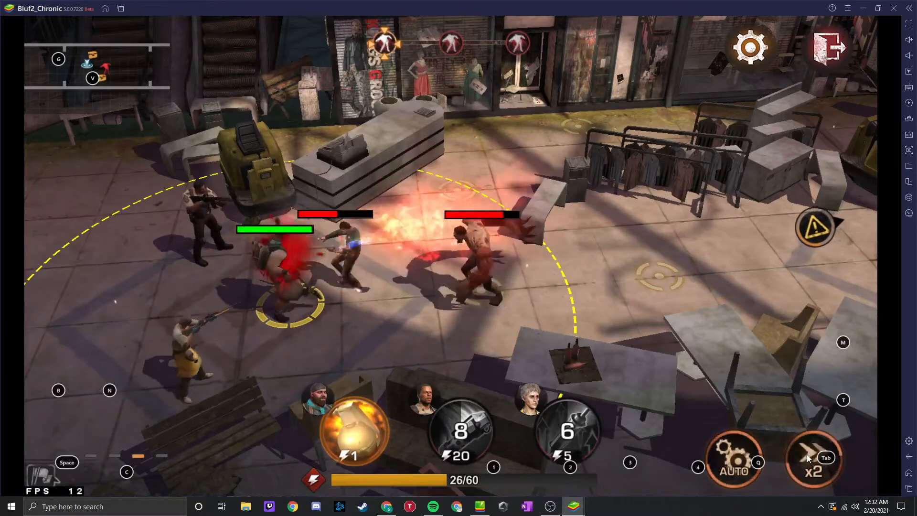
Let the auto battle run to victory with the emulator shrunk to windowed size
left_click(814, 459)
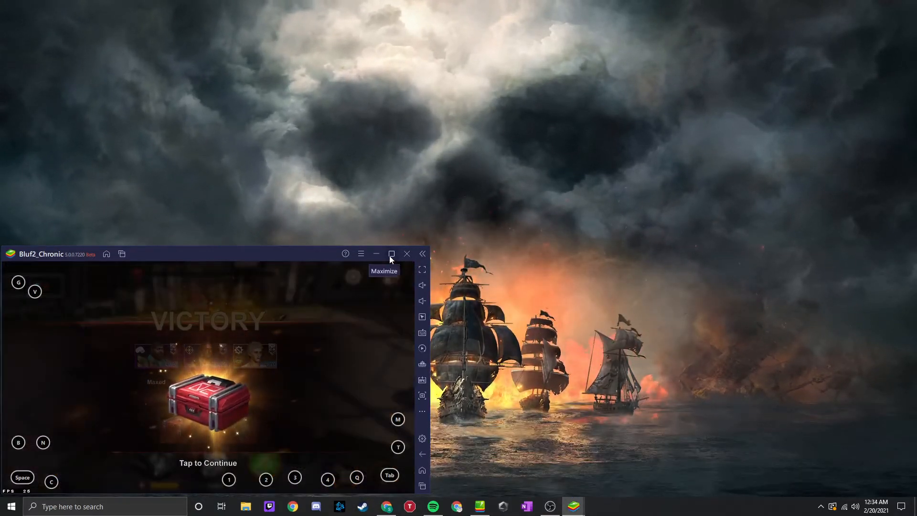
Restore the Bluf2_Chronic game to full size and continue past the 5-9 victory screen
left_click(392, 254)
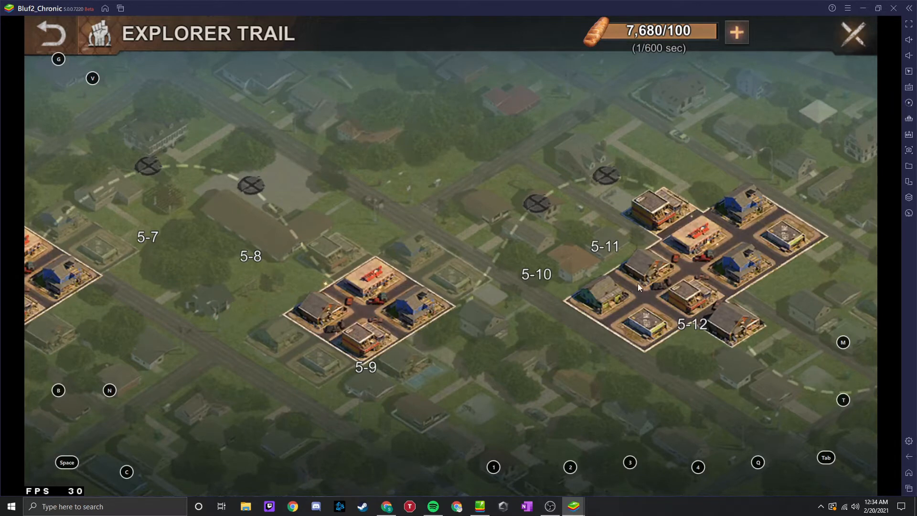
mouse_move(909, 115)
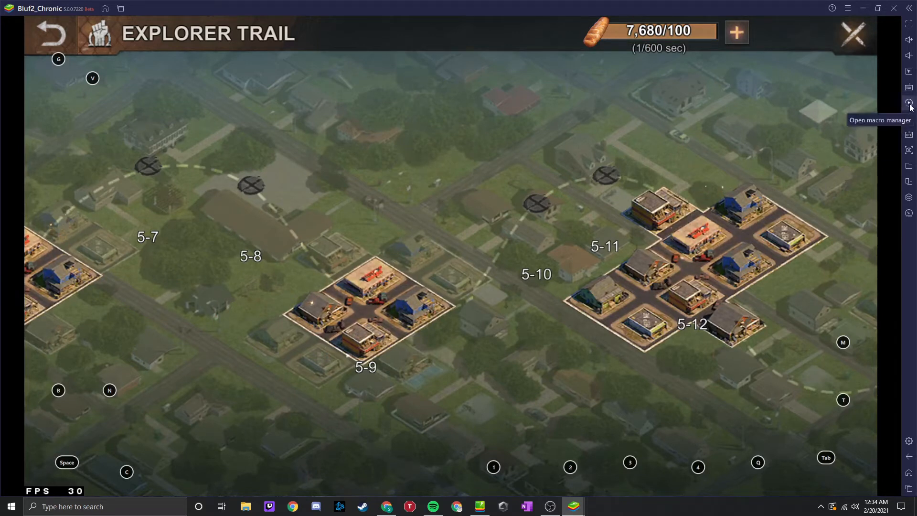
Start a fresh macro recording from the macro manager for Trail 5 Challenge 9
left_click(909, 101)
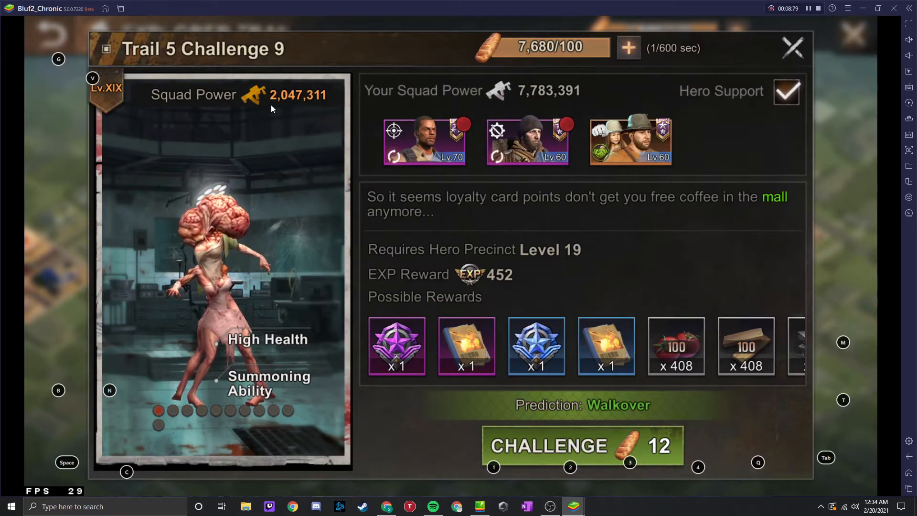
left_click(583, 446)
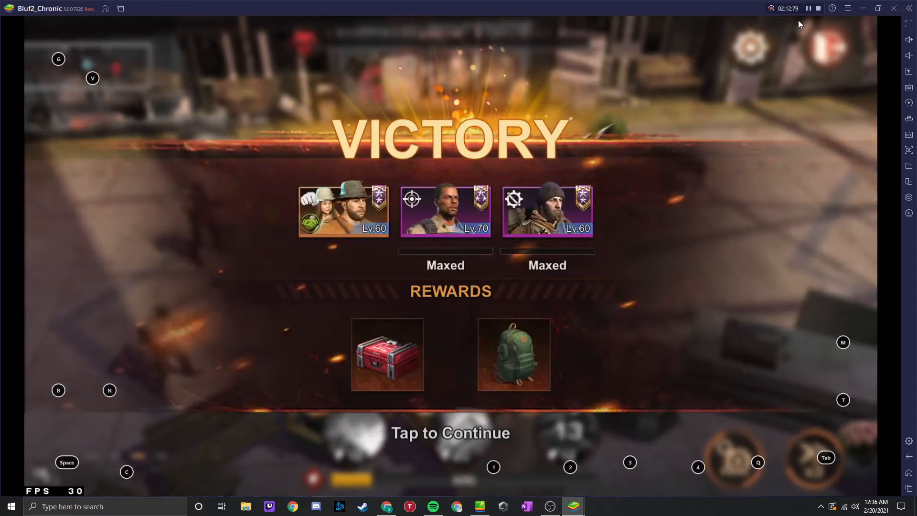
mouse_move(622, 300)
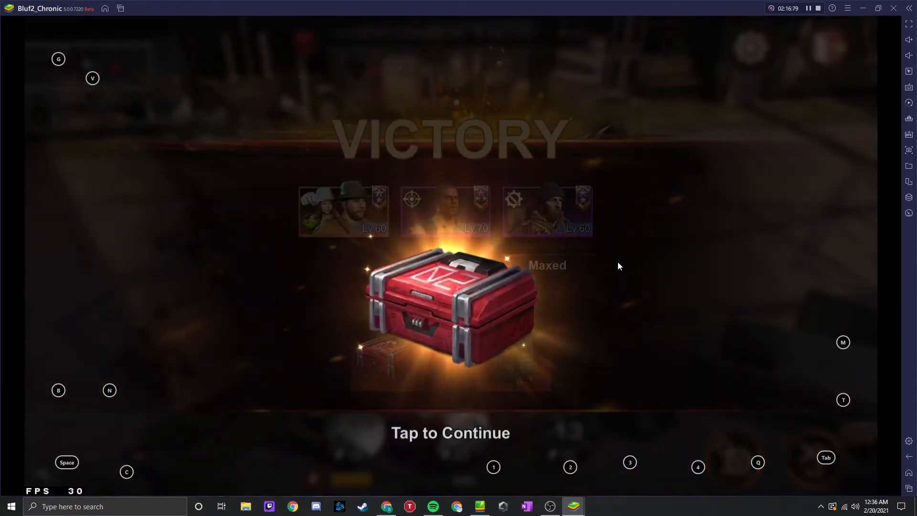
Open the red reward chest and backpack, then dismiss the rewards back to the map
left_click(445, 314)
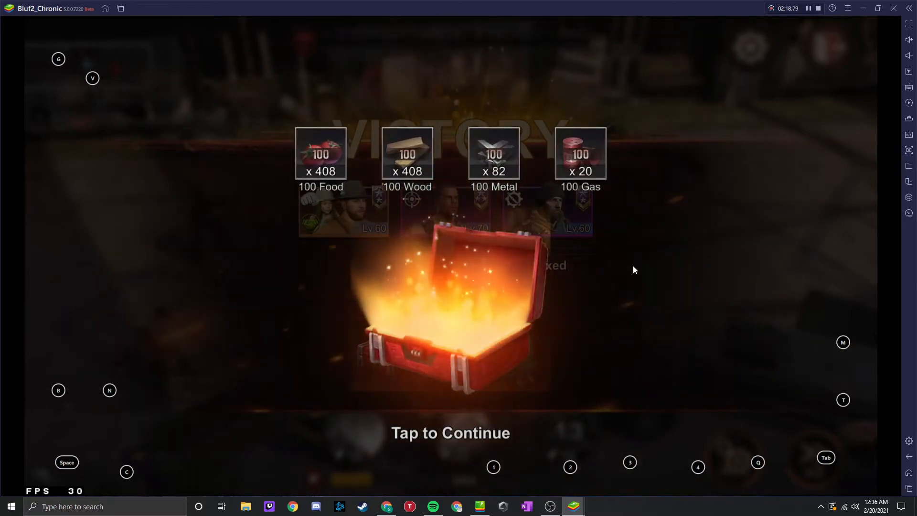
mouse_move(606, 109)
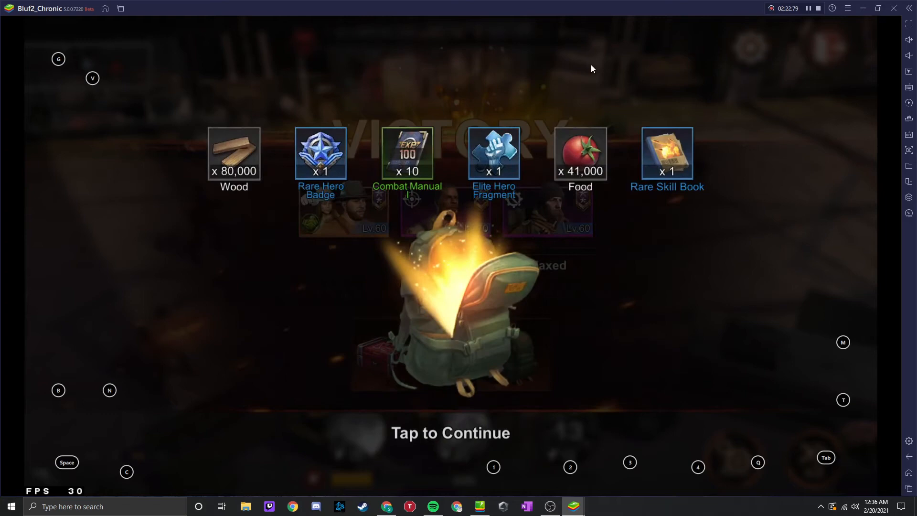
left_click(451, 433)
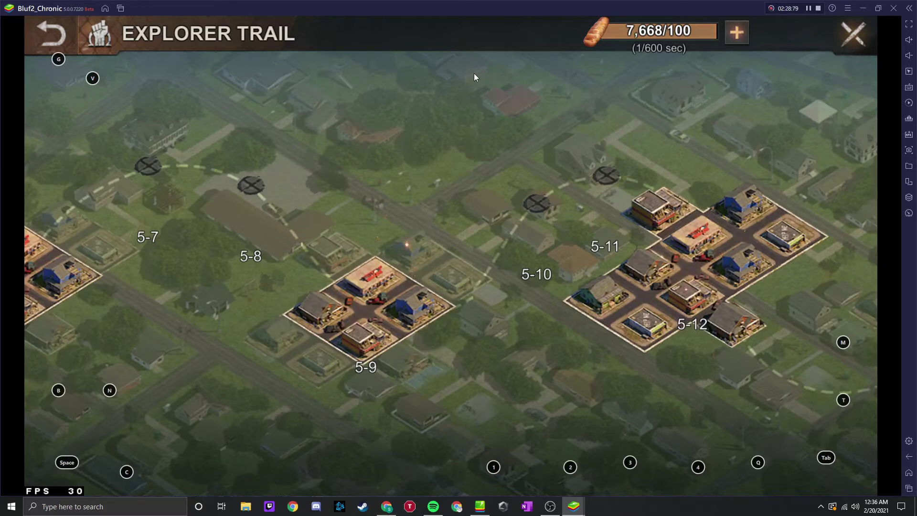
mouse_move(449, 82)
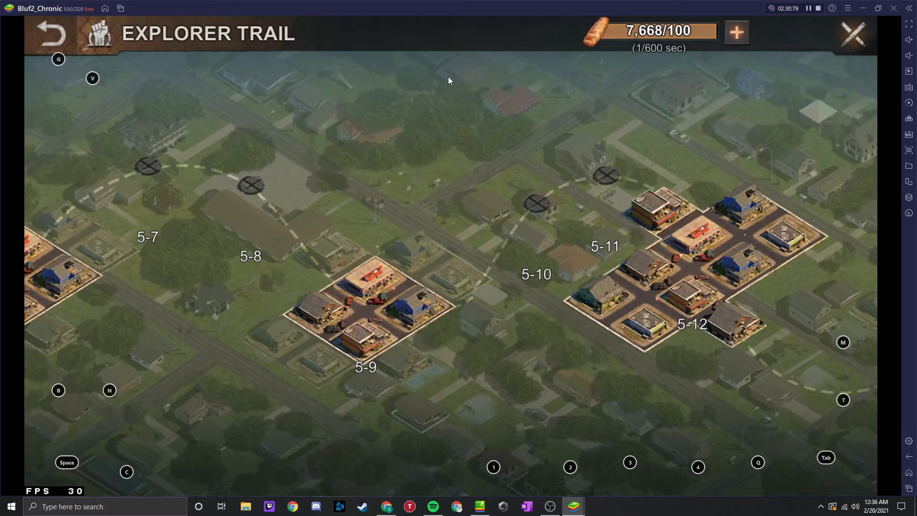
mouse_move(814, 9)
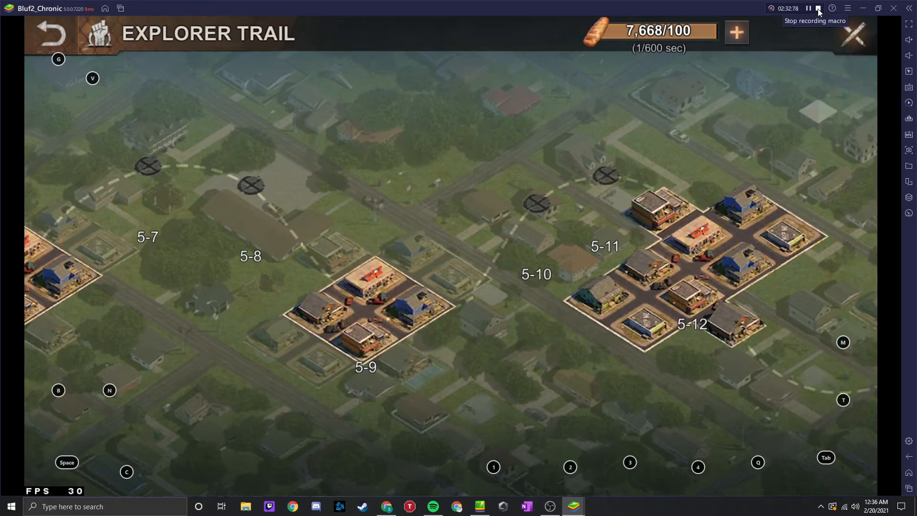
End the macro recording from the BlueStacks title bar
left_click(813, 8)
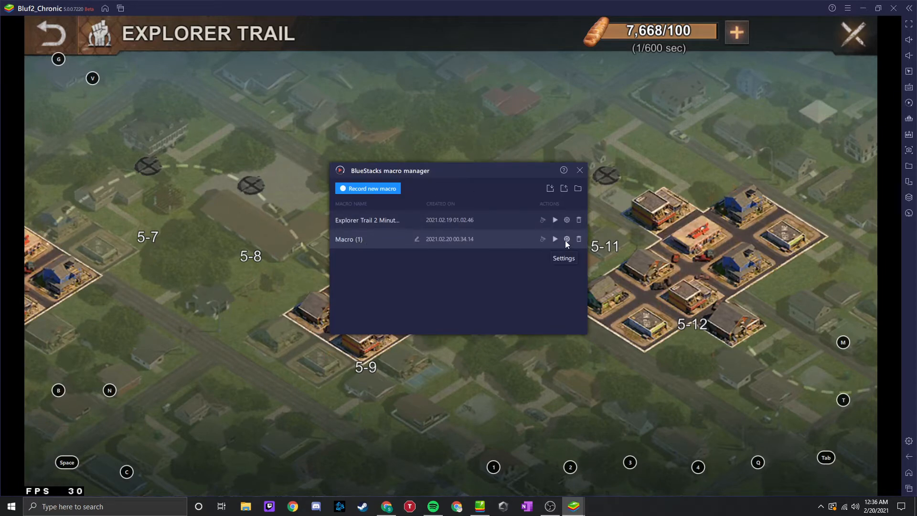
Rename Macro (1) to 'Explorer Trail 2.5 Min' in Macro Manager
left_click(415, 239)
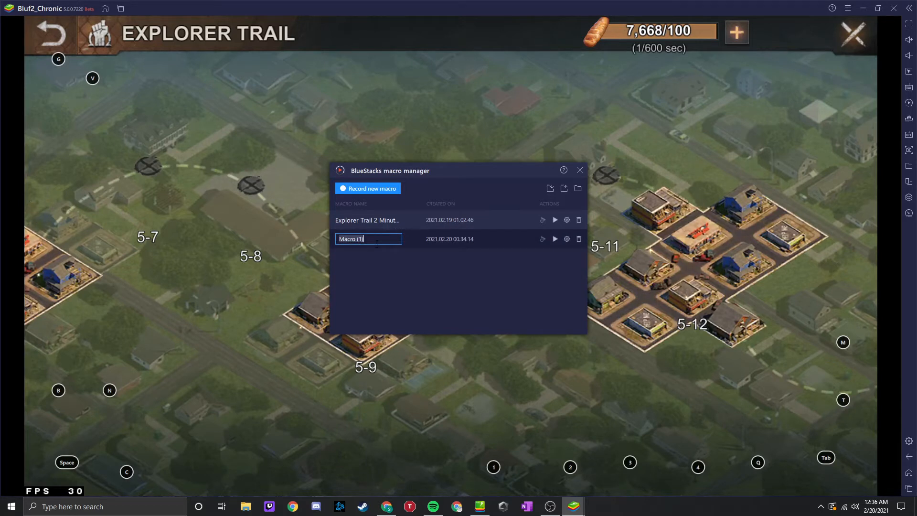
type("Explore")
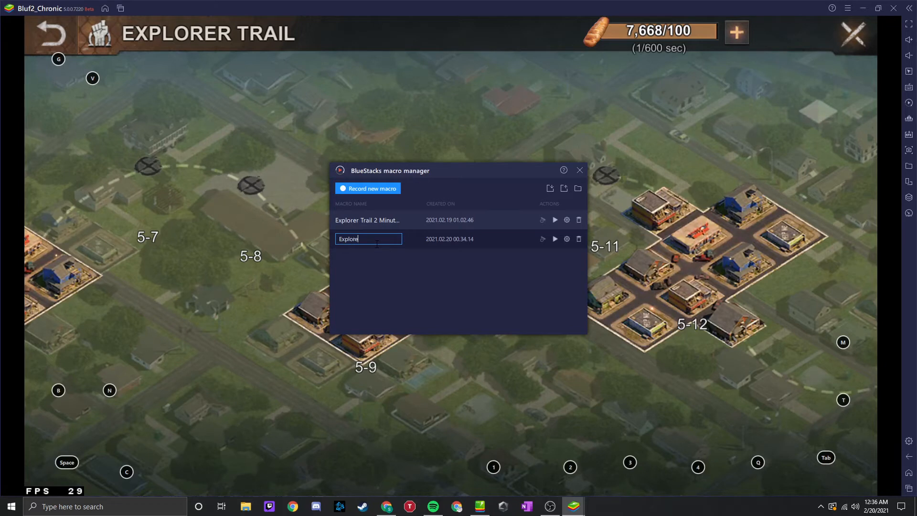
type("Explorer Trail 2.5 m")
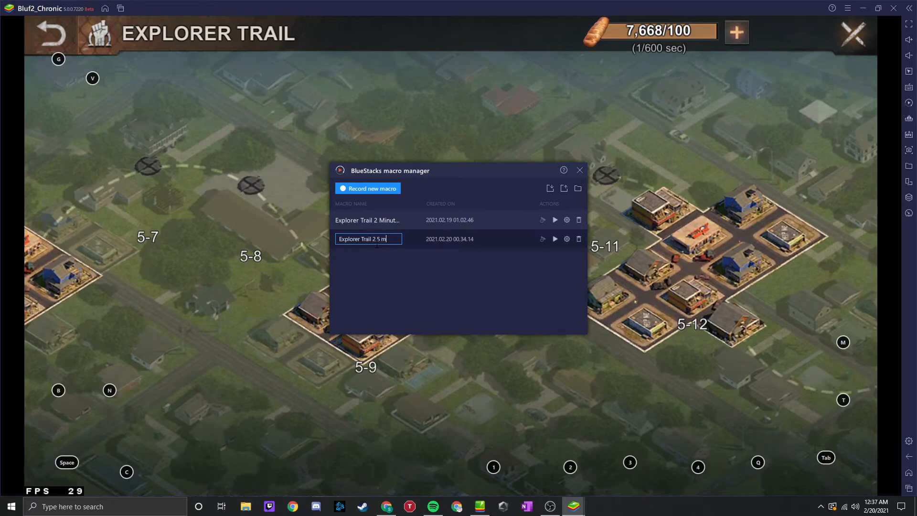
type("in")
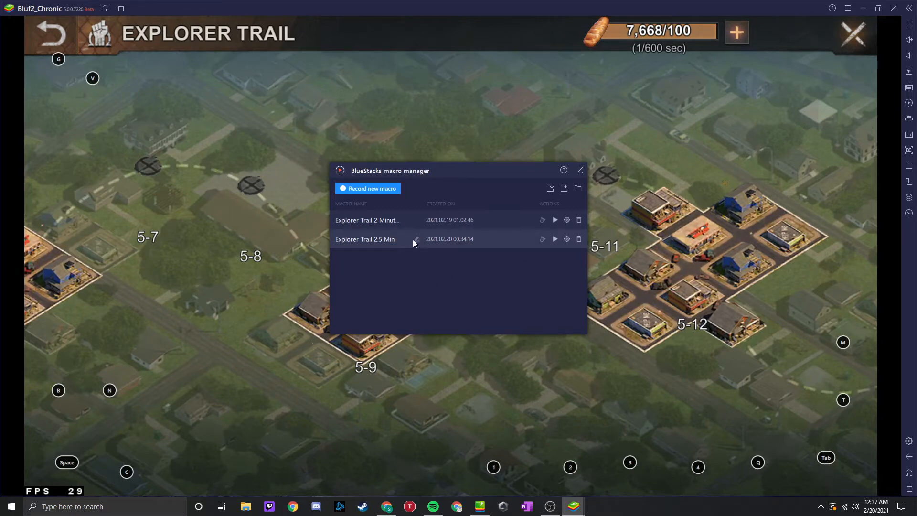
mouse_move(479, 293)
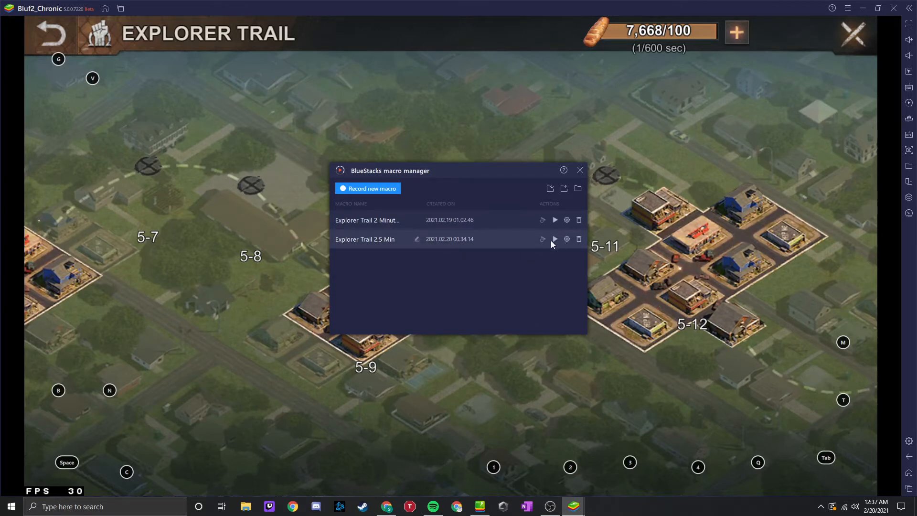
mouse_move(555, 239)
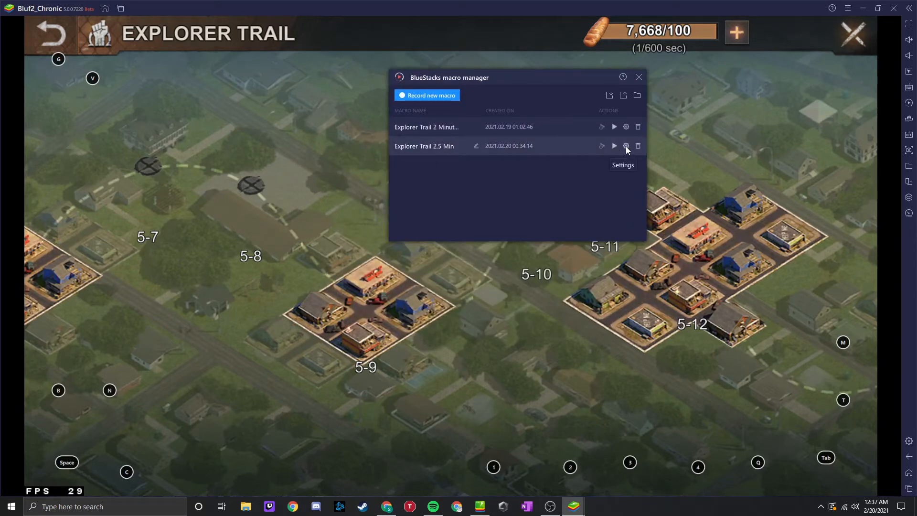
Set the macro to repeat infinitely until stopped at 1x playback speed and save
left_click(626, 145)
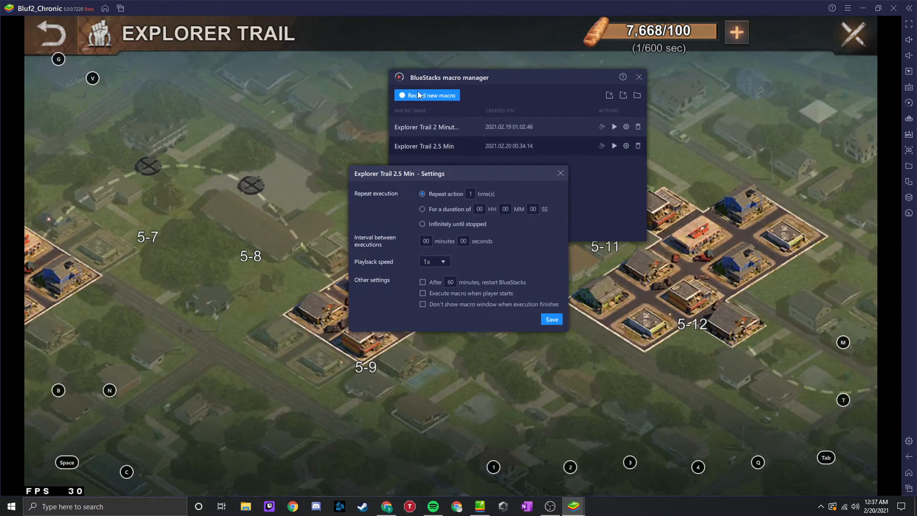
left_click(470, 193)
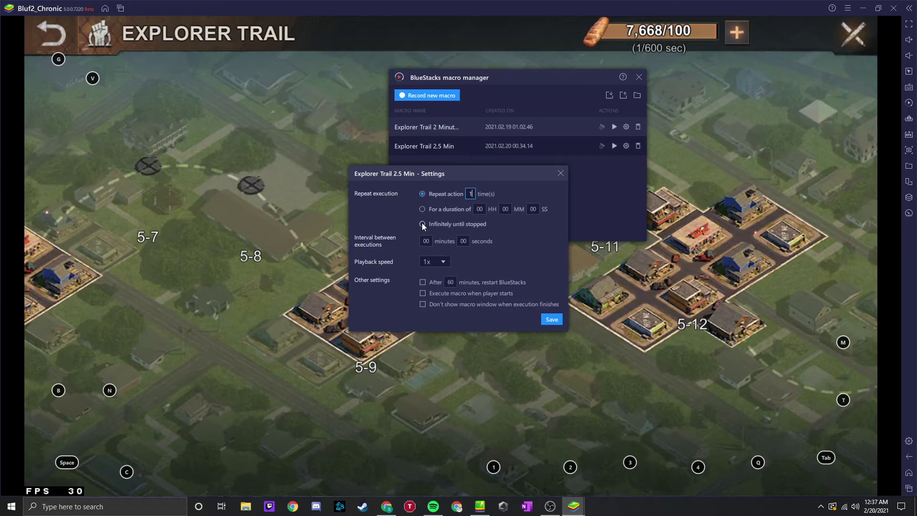
left_click(422, 224)
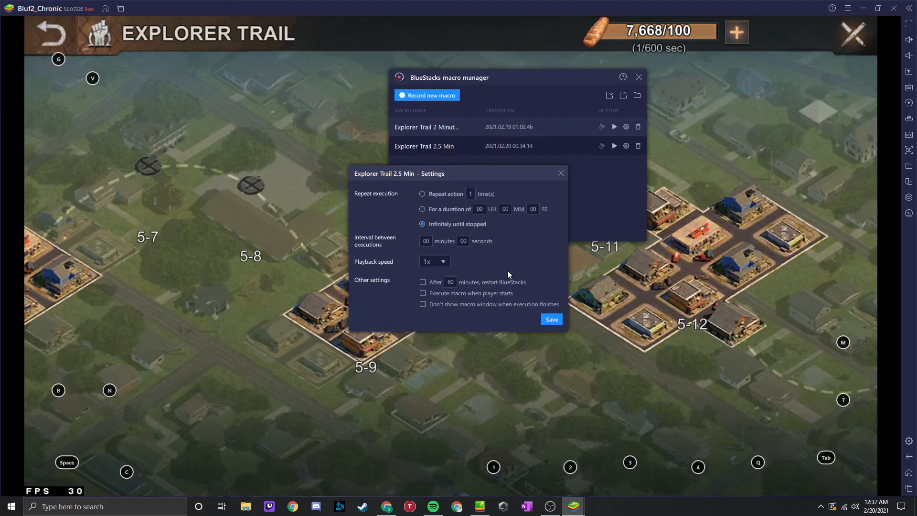
left_click(444, 261)
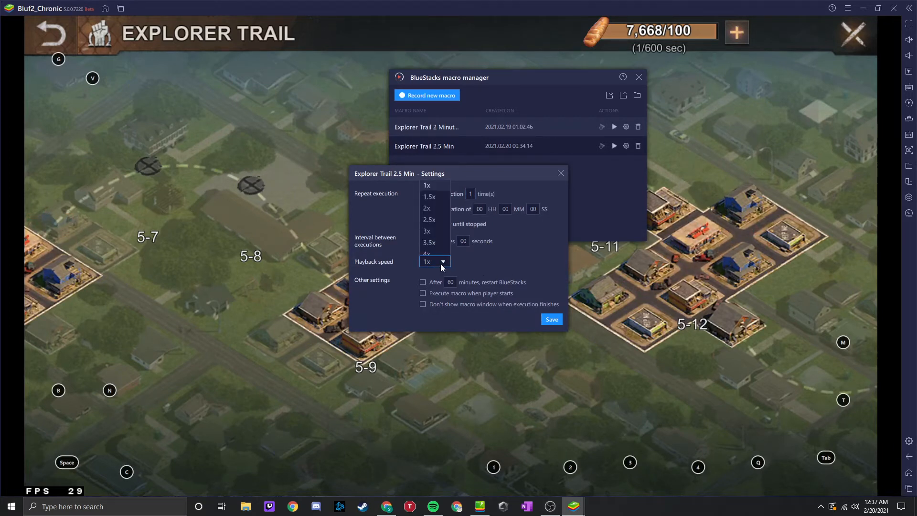
left_click(427, 185)
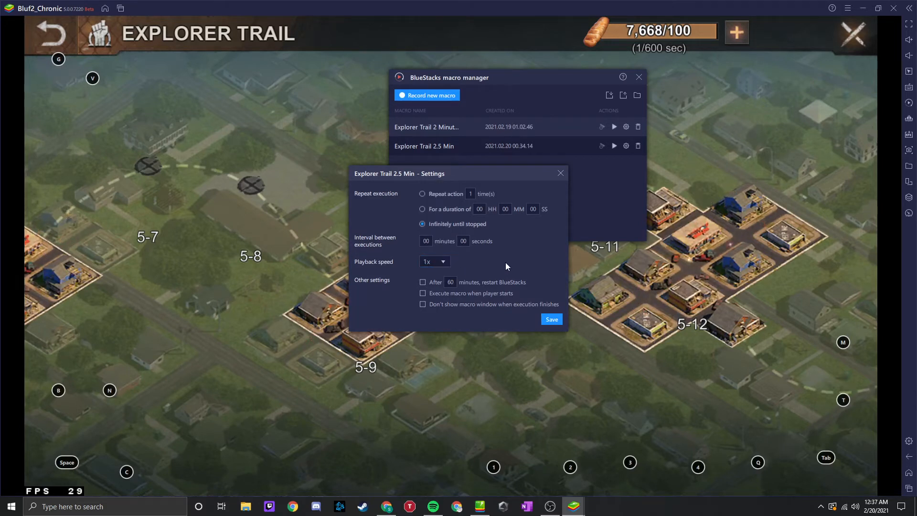
mouse_move(514, 268)
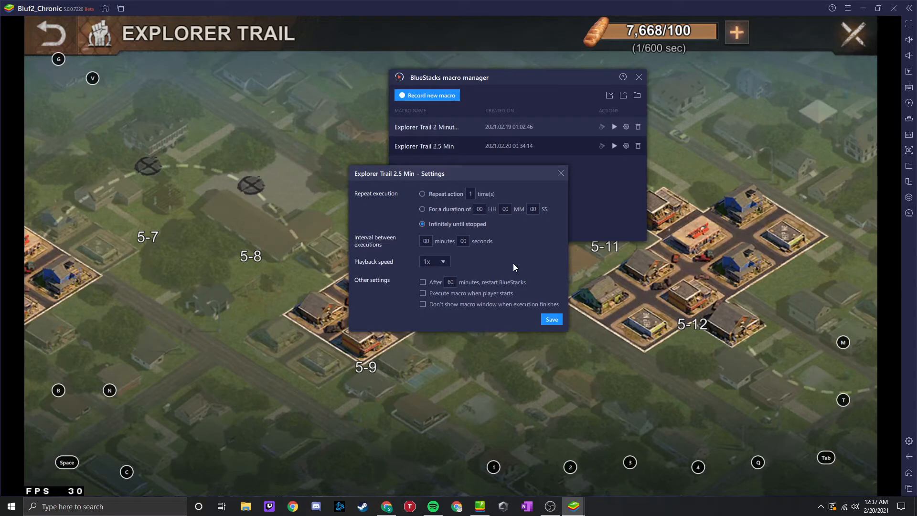
mouse_move(505, 269)
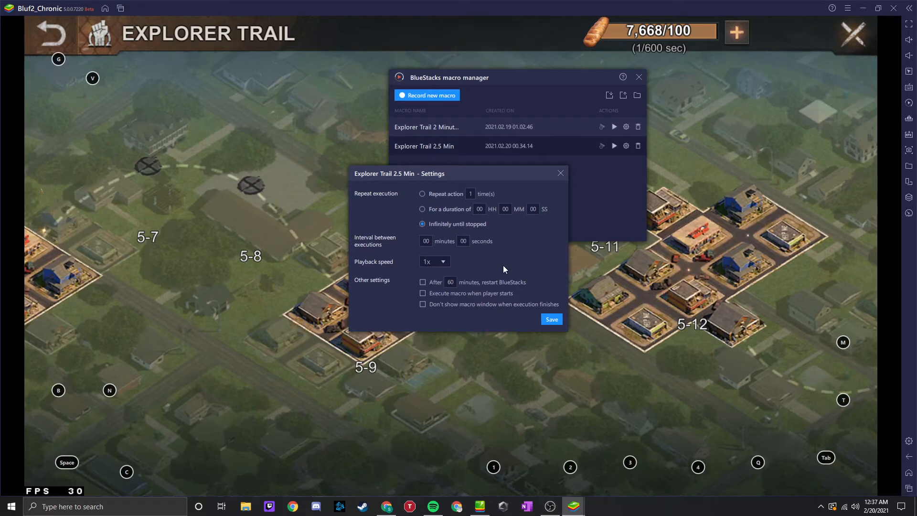
mouse_move(525, 273)
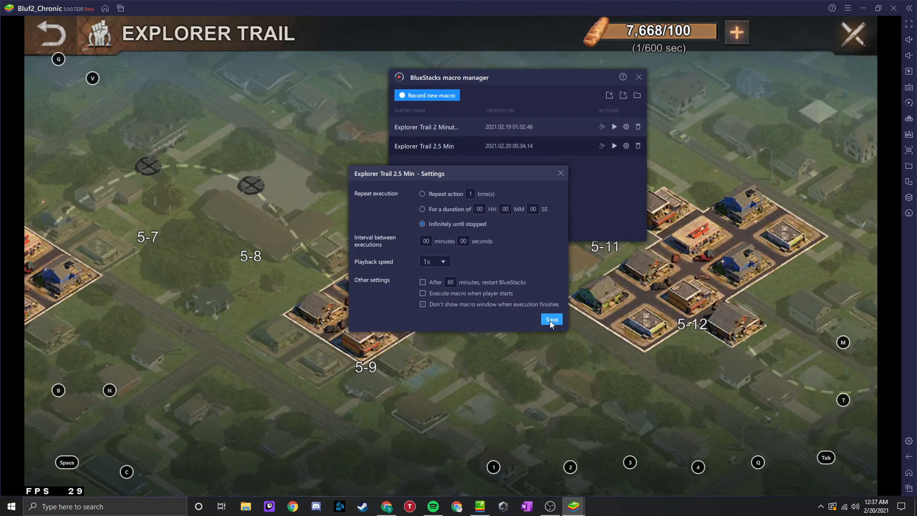
left_click(552, 320)
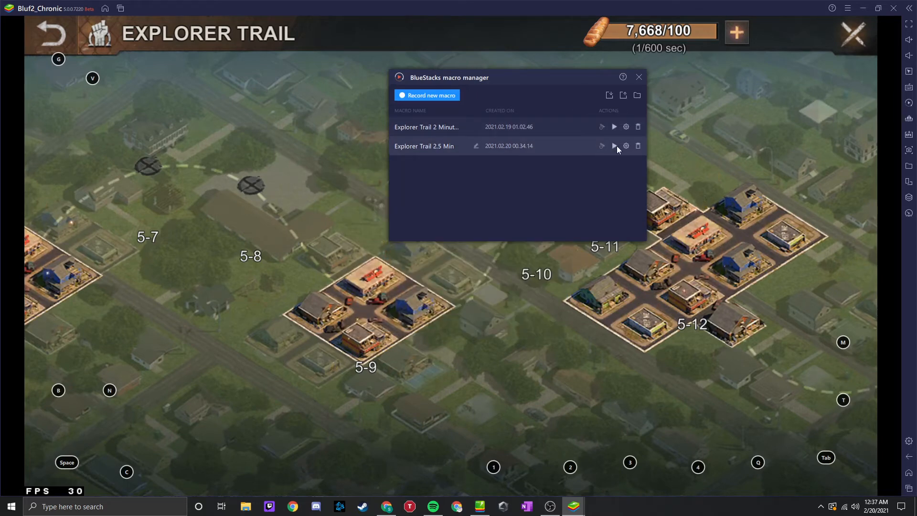
Play the Explorer Trail 2.5 Min macro so it opens Trail 5 Challenge 9's battle
left_click(614, 145)
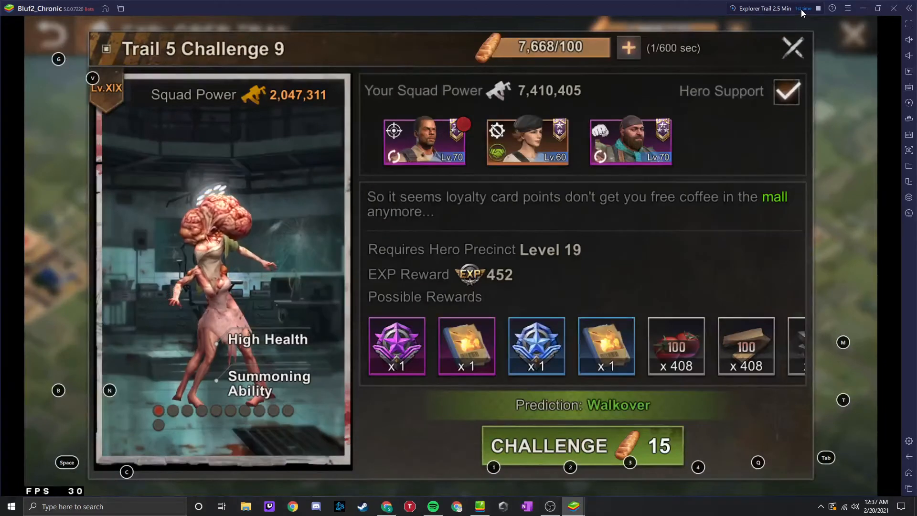
mouse_move(802, 18)
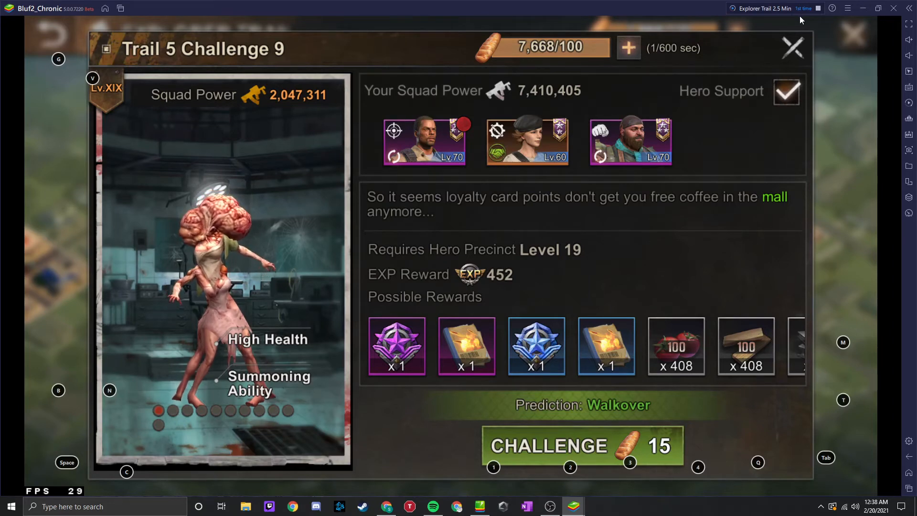
left_click(583, 445)
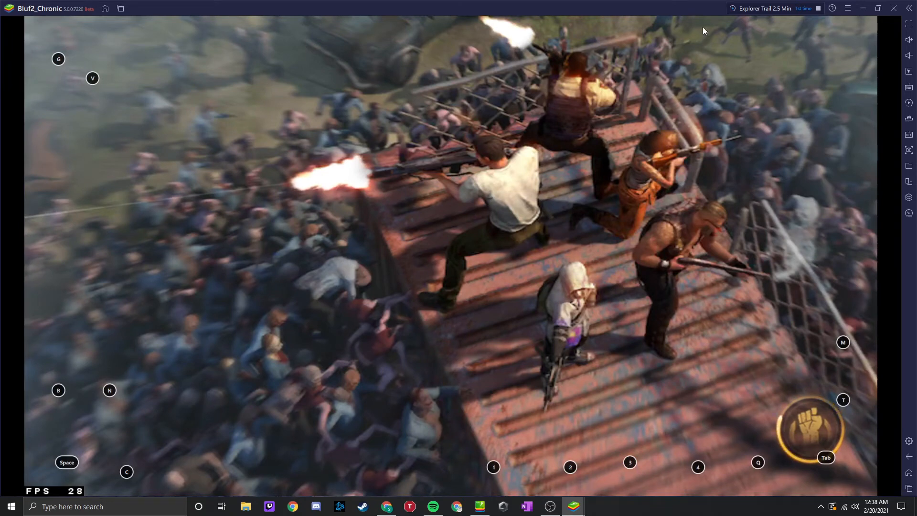
mouse_move(802, 15)
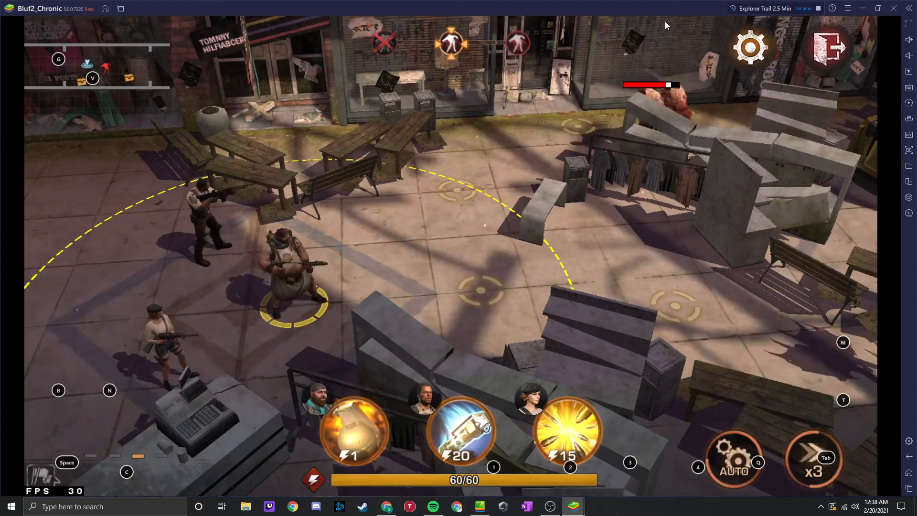
Let the macro fight the battle on Auto at x3 speed until Victory appears
left_click(569, 434)
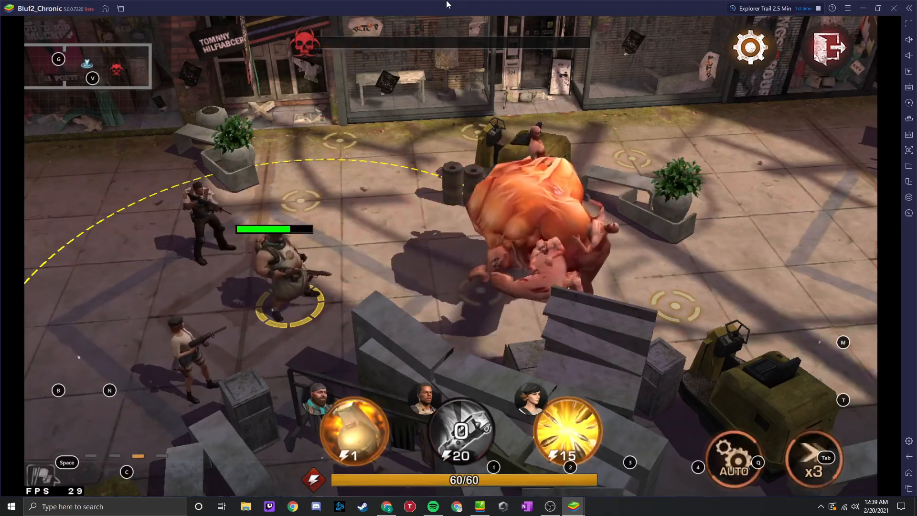
left_click(462, 436)
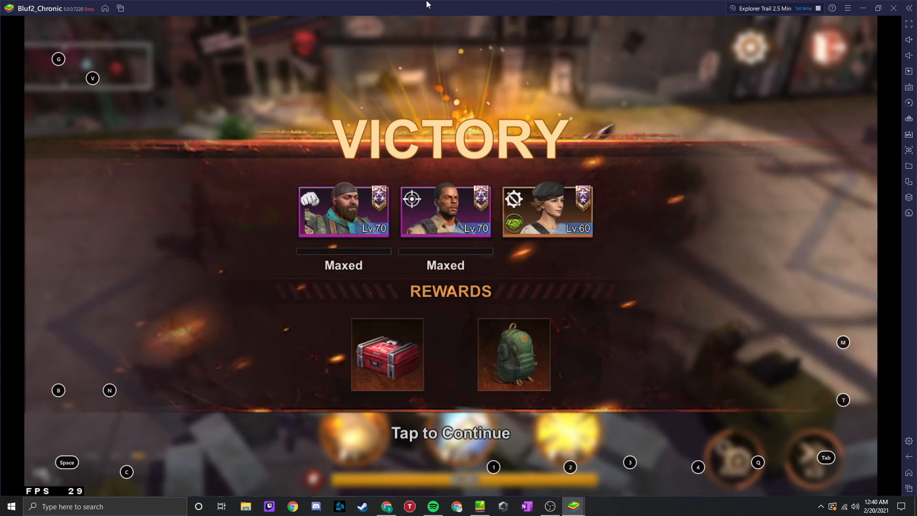
mouse_move(451, 5)
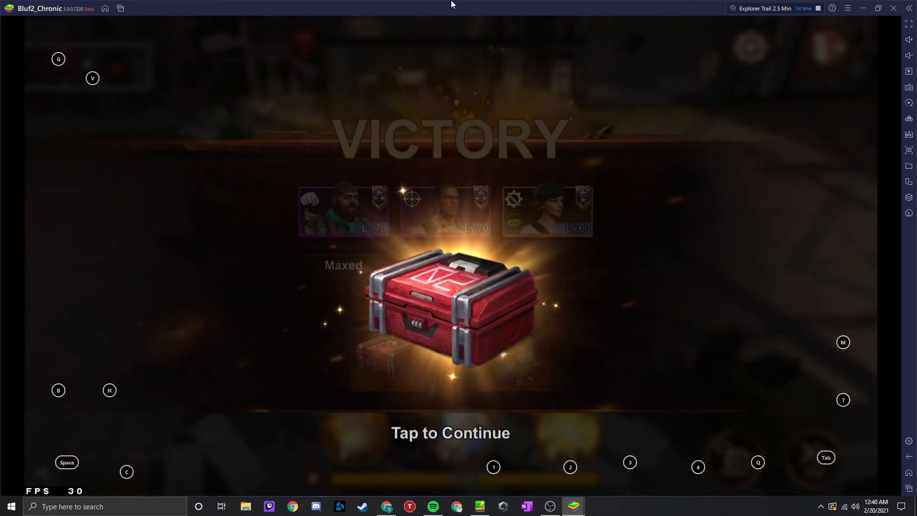
Collect the red crate and backpack rewards and return to the Explorer Trail map
left_click(450, 314)
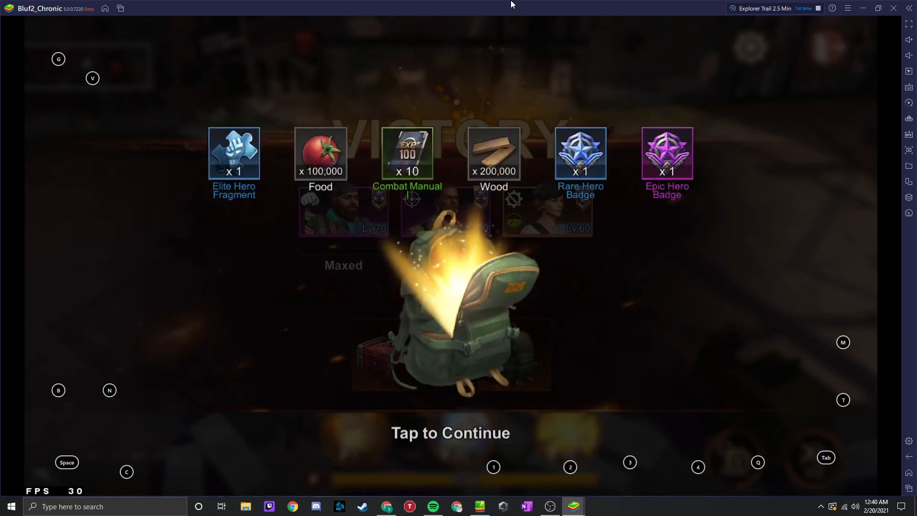
left_click(451, 433)
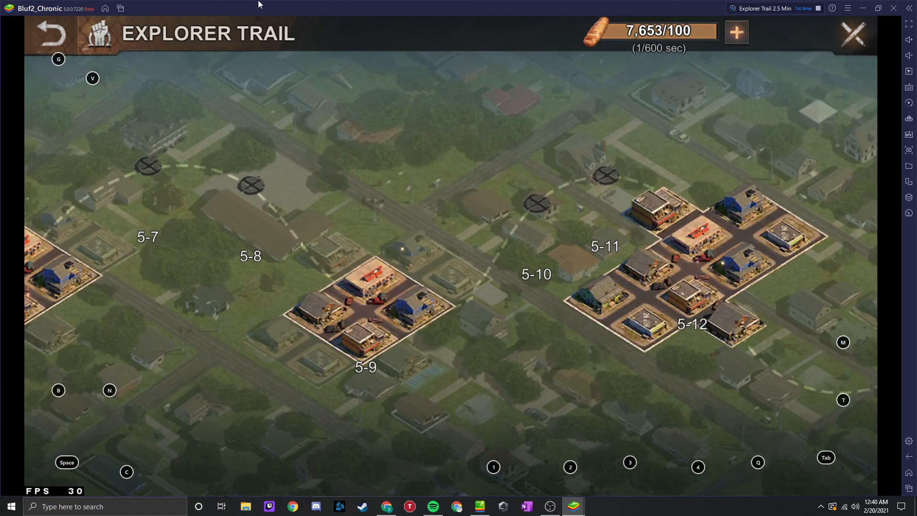
mouse_move(416, 72)
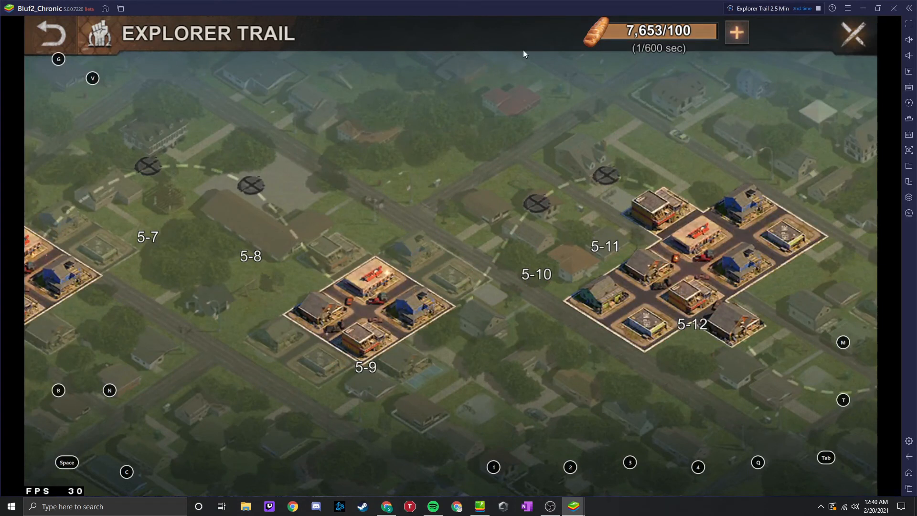
Let the macro's second loop reopen stage 5-9, ending playback on the trail map
left_click(370, 305)
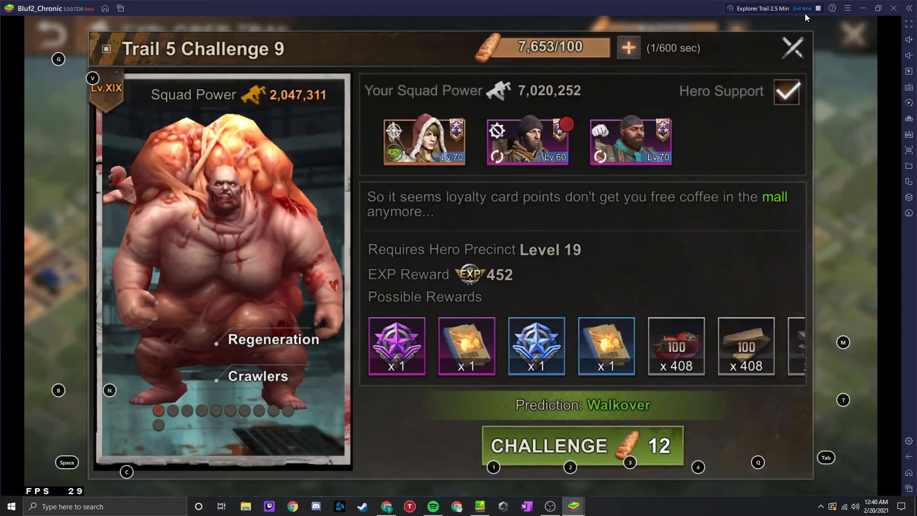
left_click(793, 47)
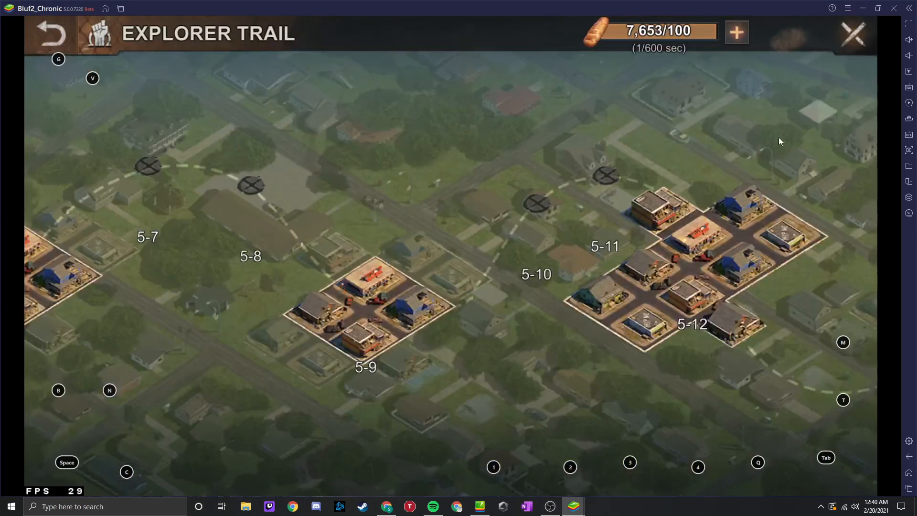